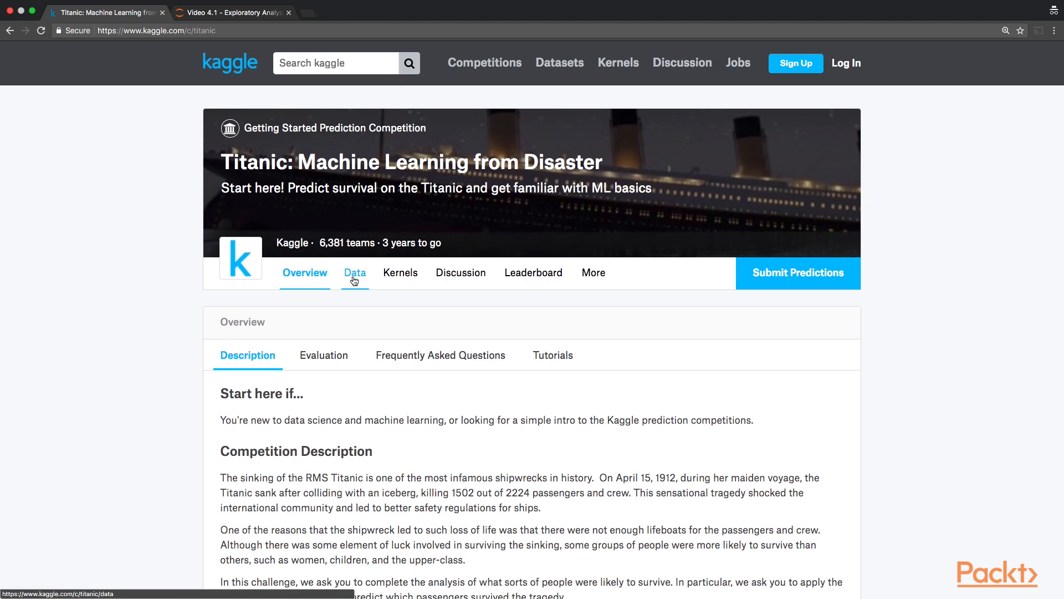
Open the Titanic competition's Data page listing train.csv and test.csv
click(355, 272)
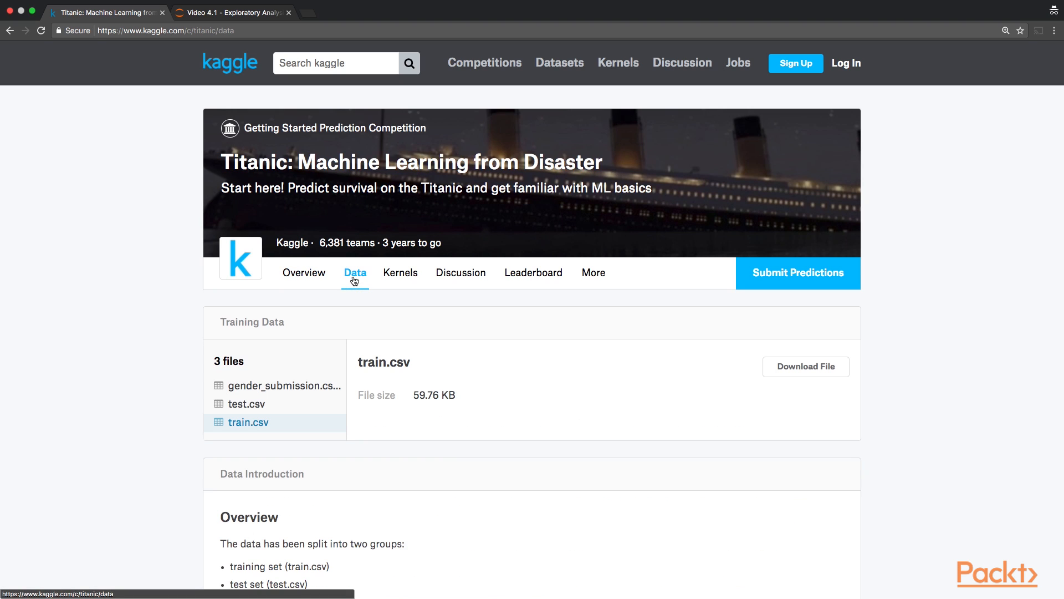
mouse_move(194, 348)
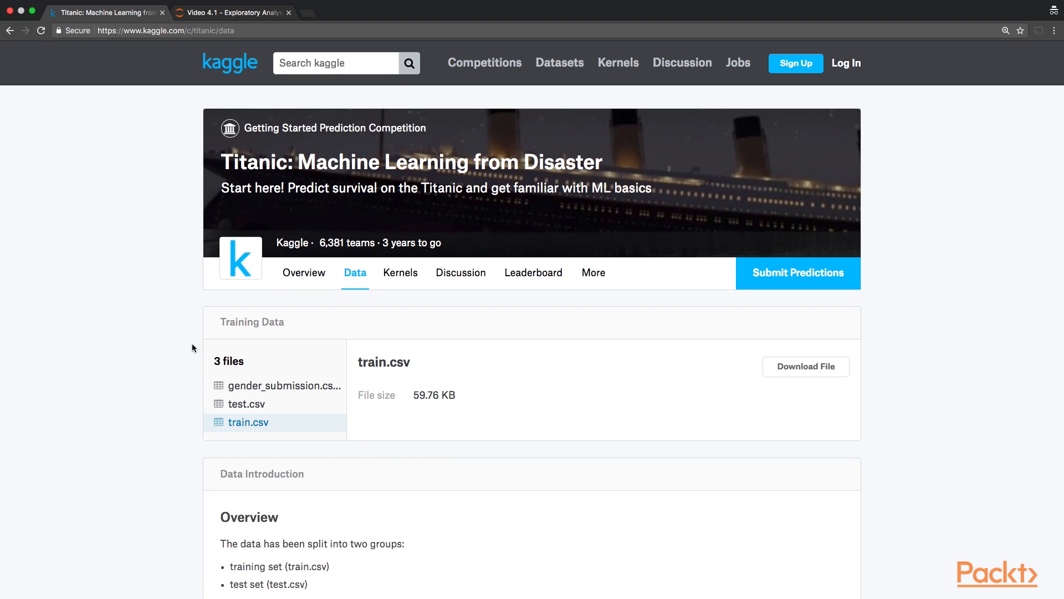
mouse_move(239, 411)
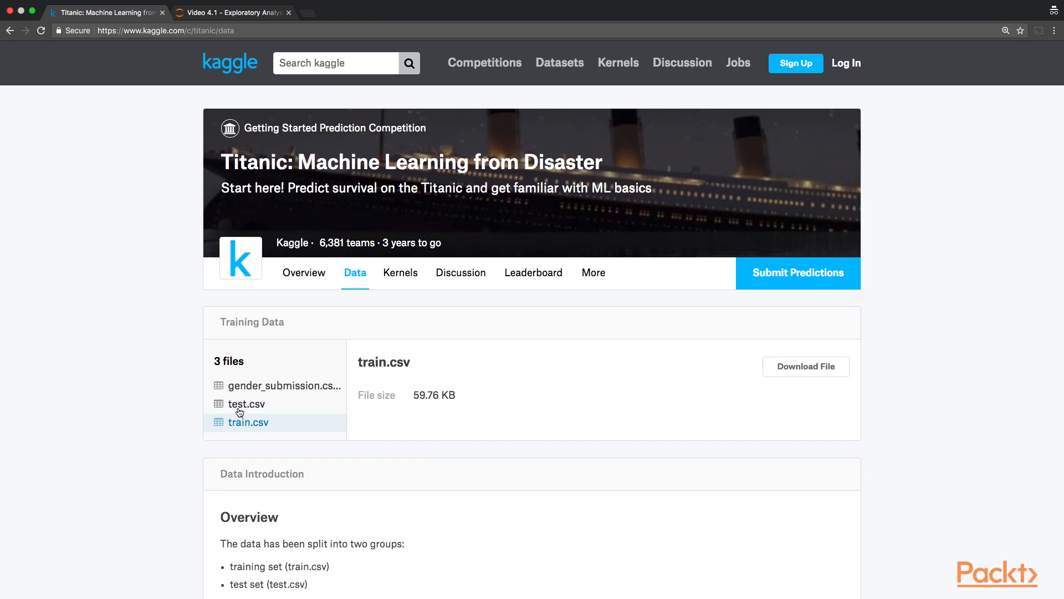
mouse_move(512, 419)
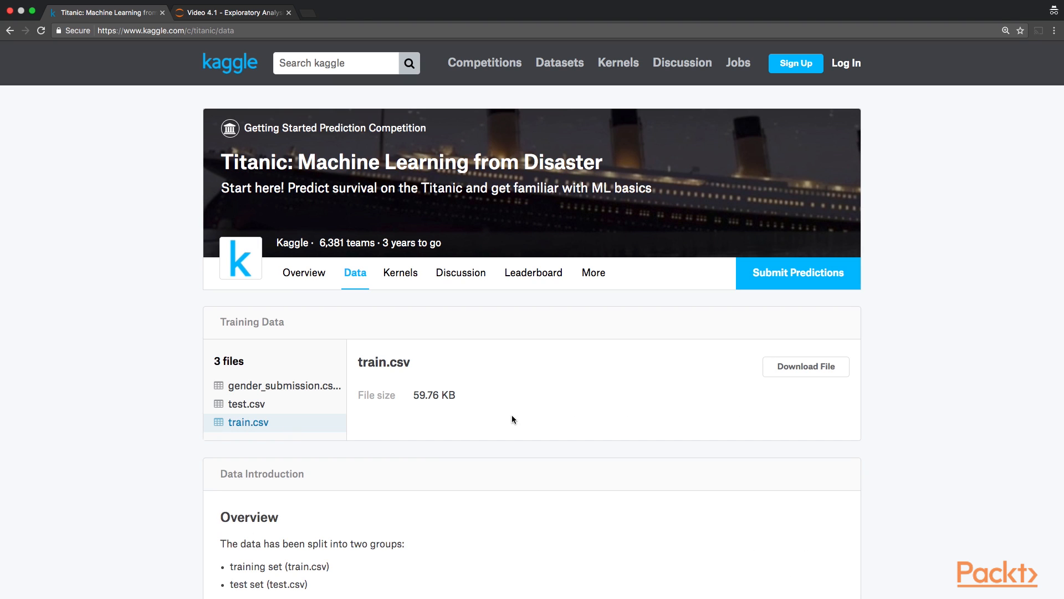
mouse_move(806, 367)
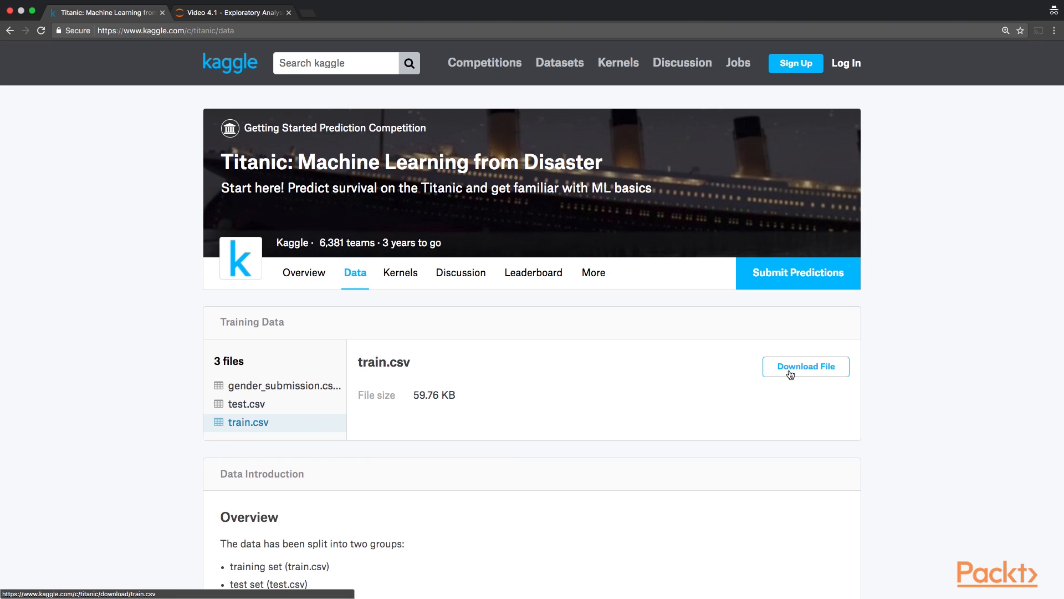
mouse_move(672, 344)
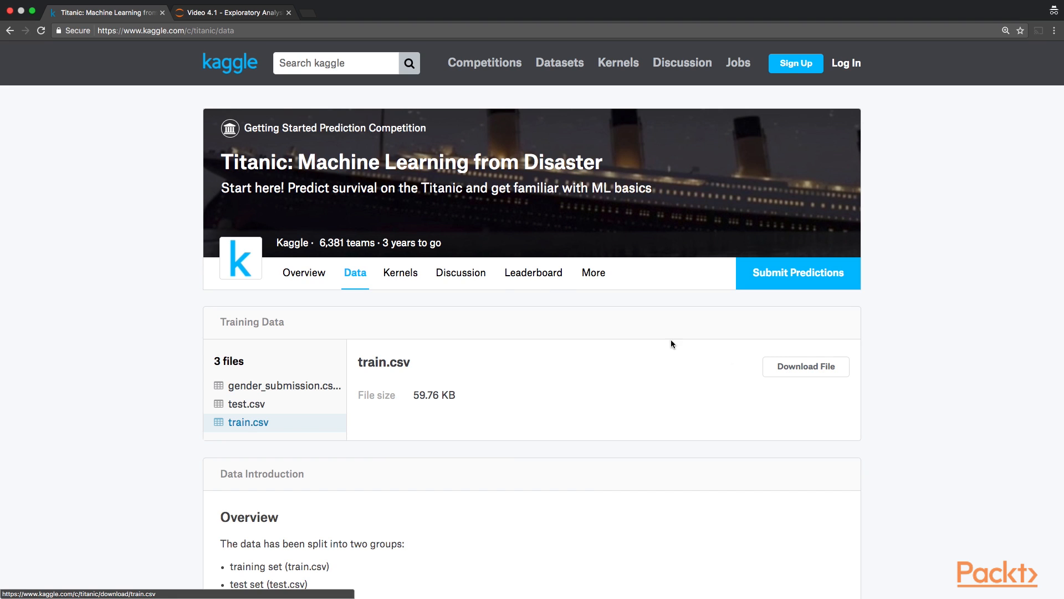
mouse_move(231, 18)
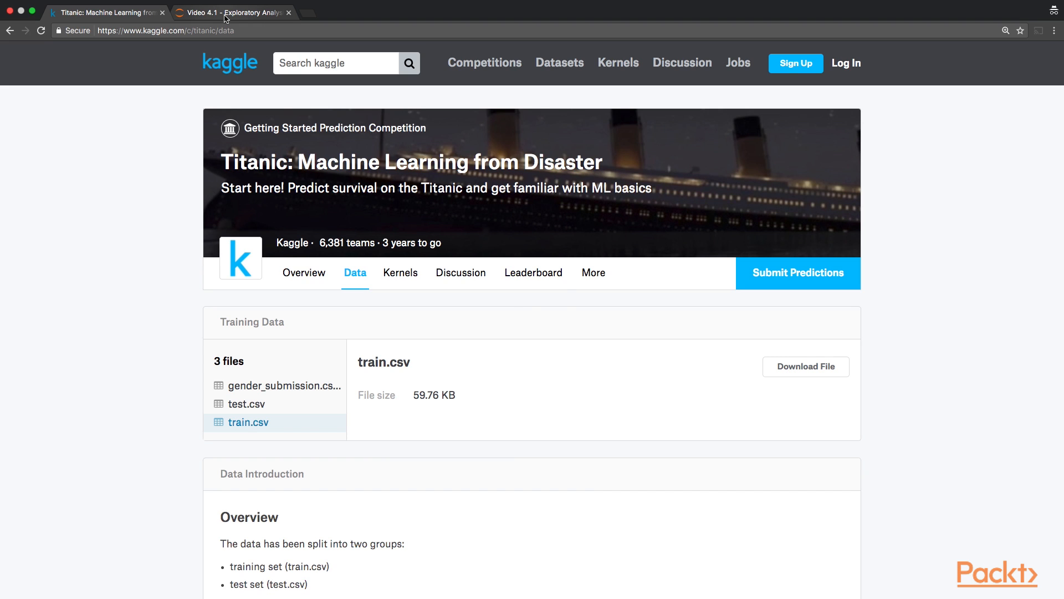
Switch to the 'Exploratory Analysis of the Titanic Data Set' notebook
click(231, 12)
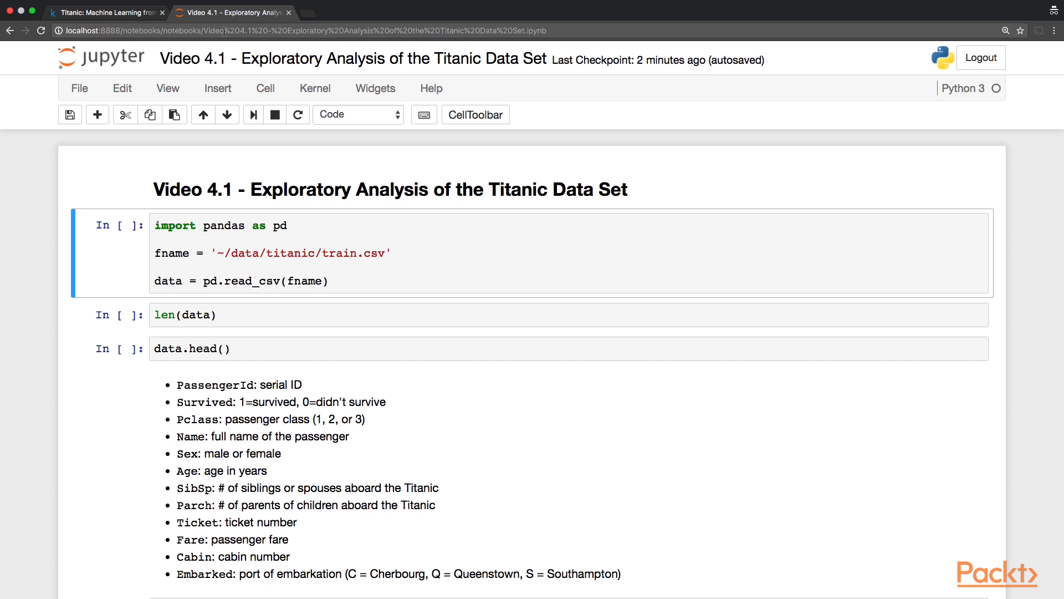
mouse_move(114, 269)
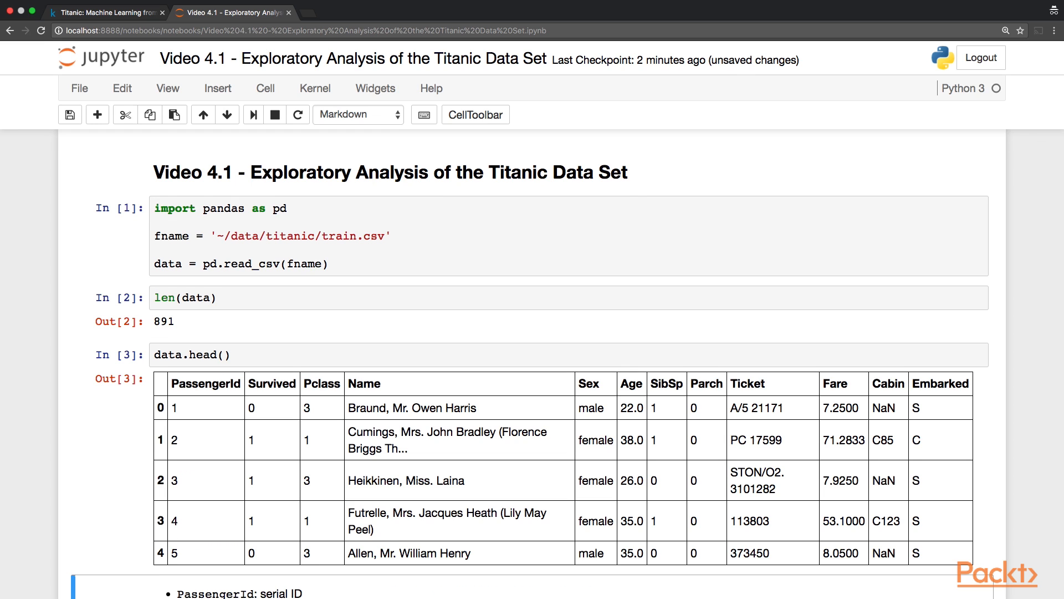
scroll(down, 3)
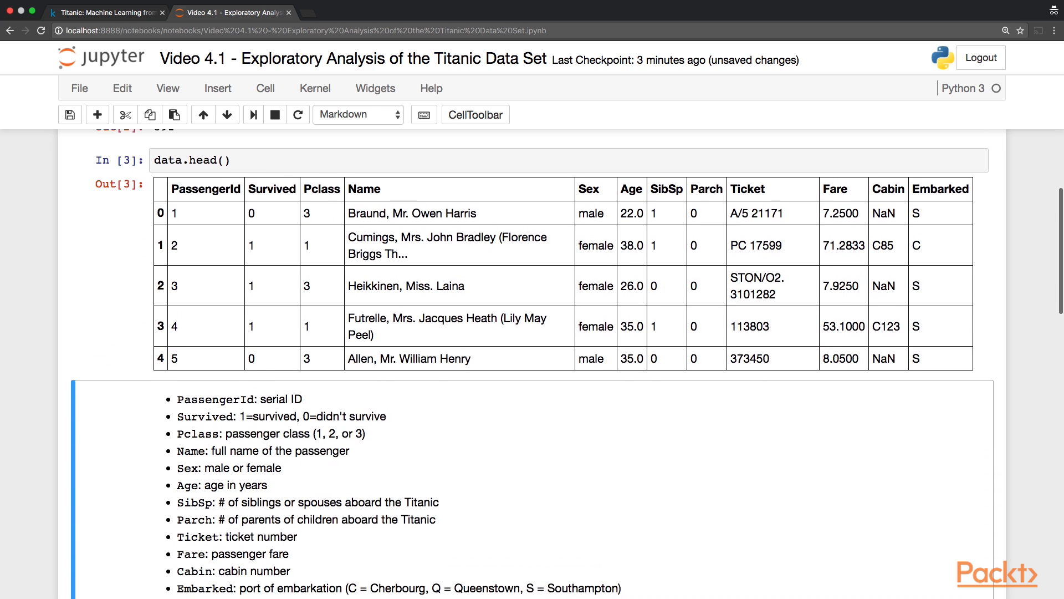
scroll(down, 3)
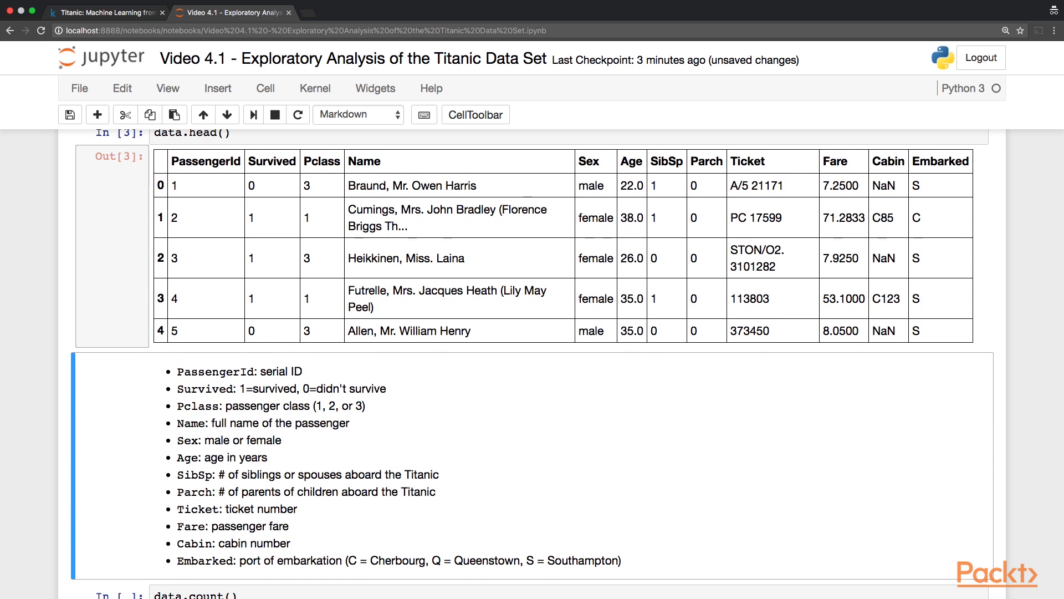
mouse_move(170, 265)
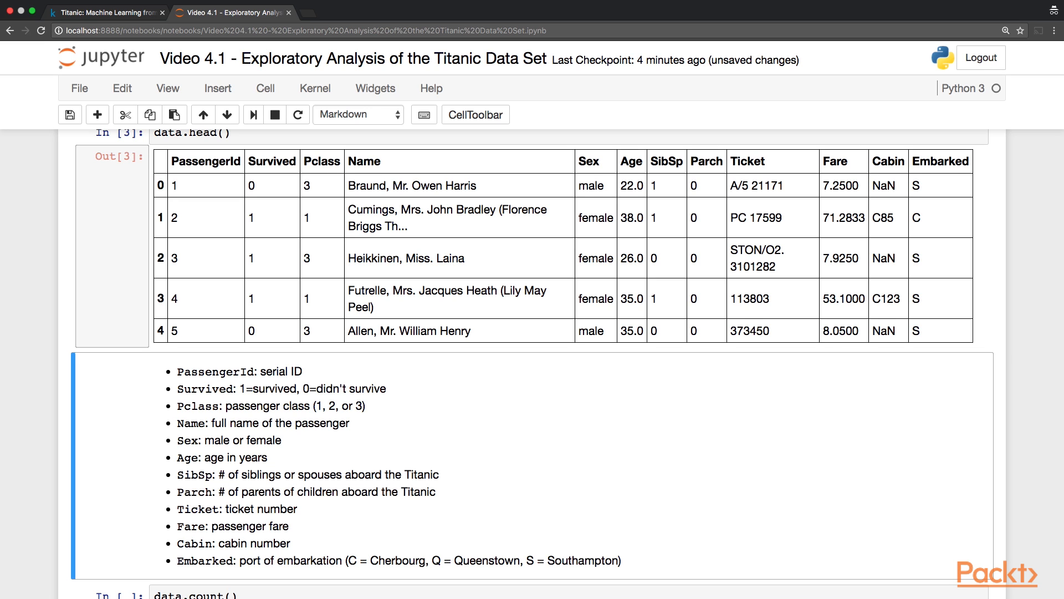
scroll(down, 3)
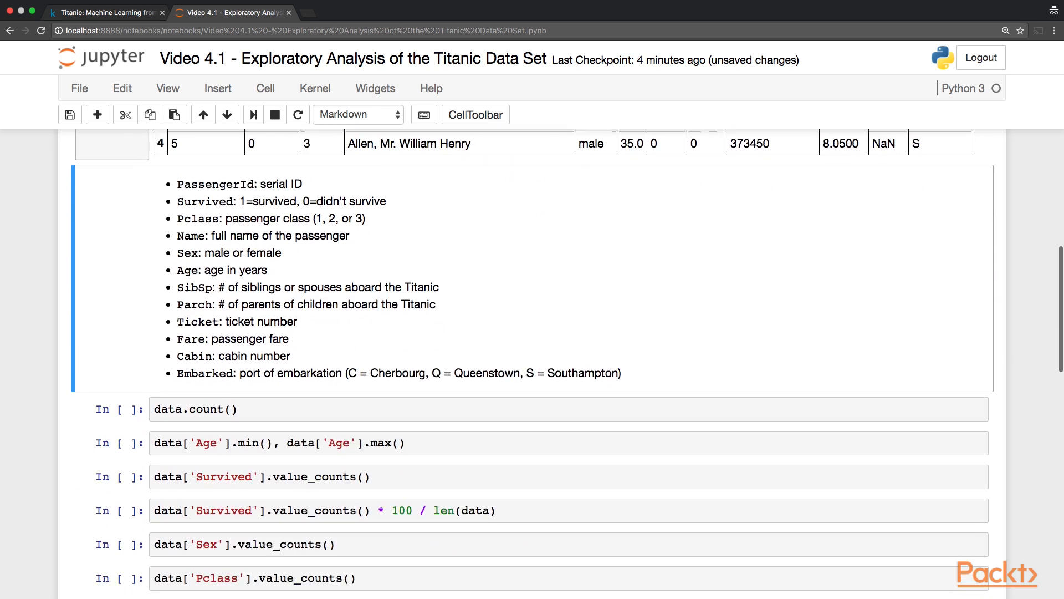
Run the column-count, age-range (0.42–80) and survival-count (549/342) cells
scroll(down, 3)
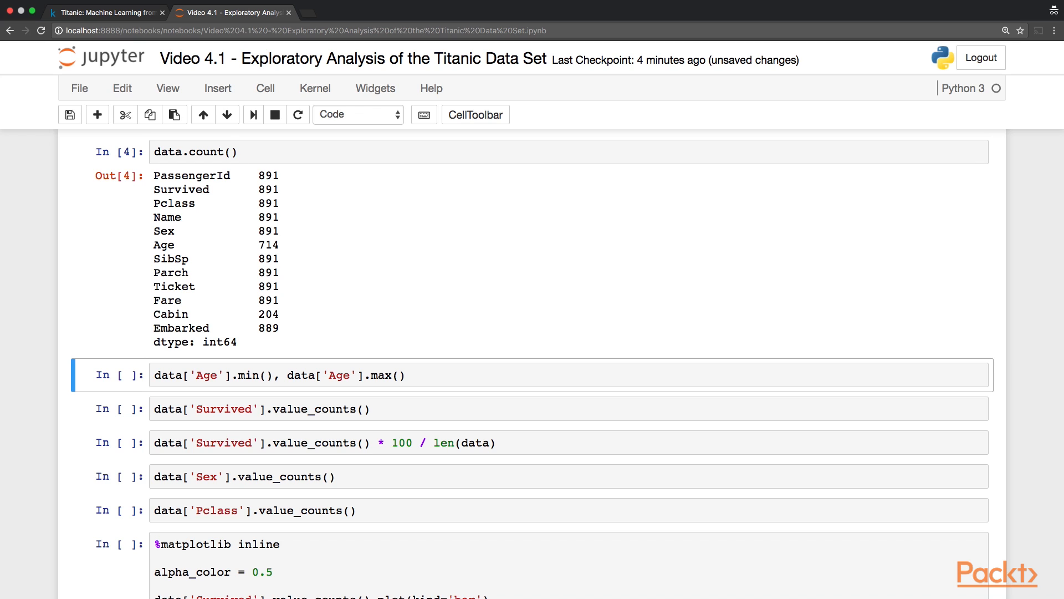
scroll(down, 3)
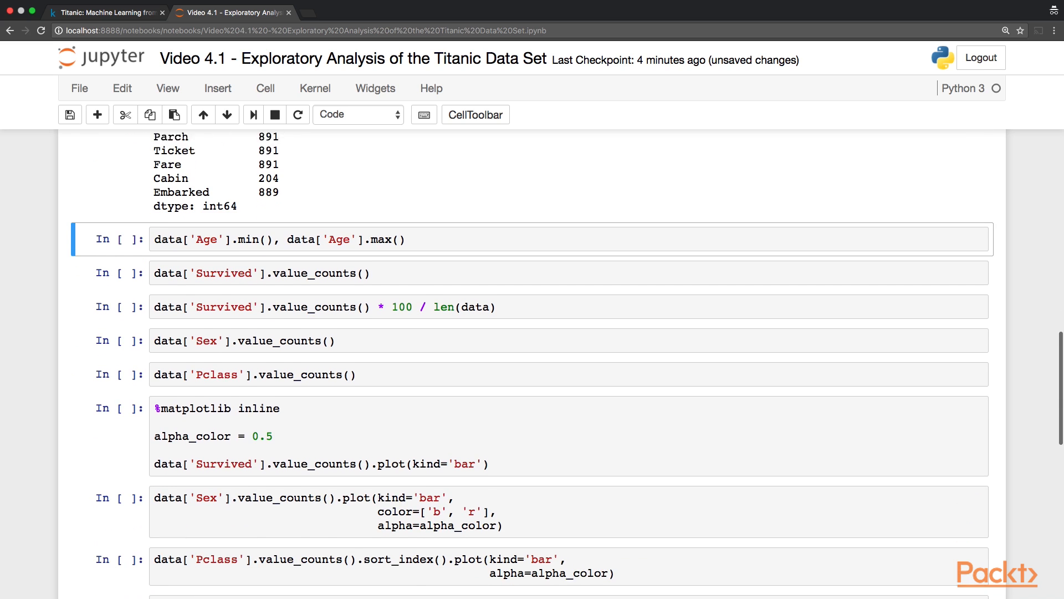
scroll(down, 3)
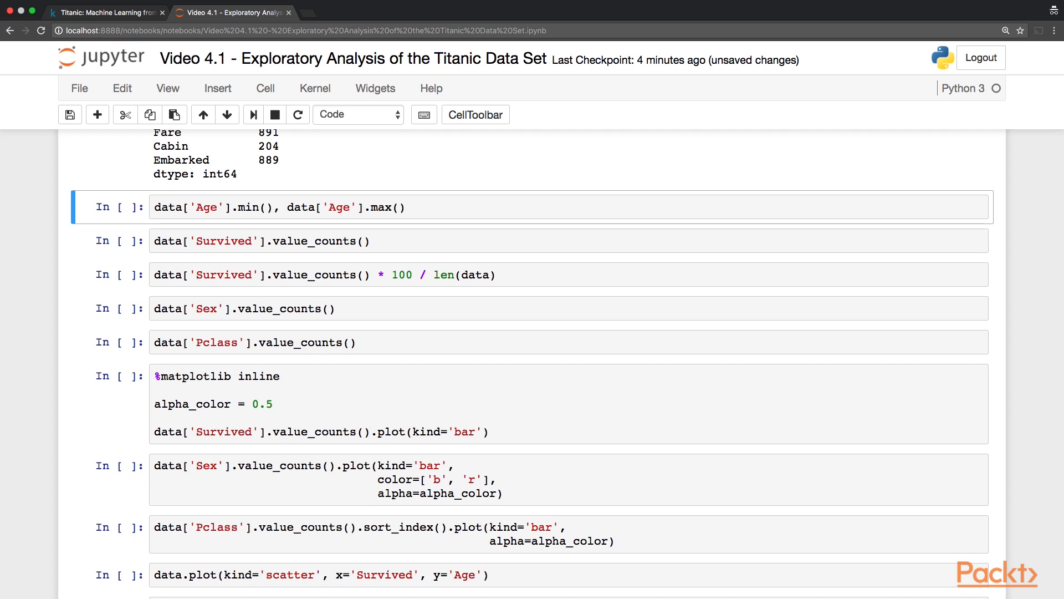
click(69, 115)
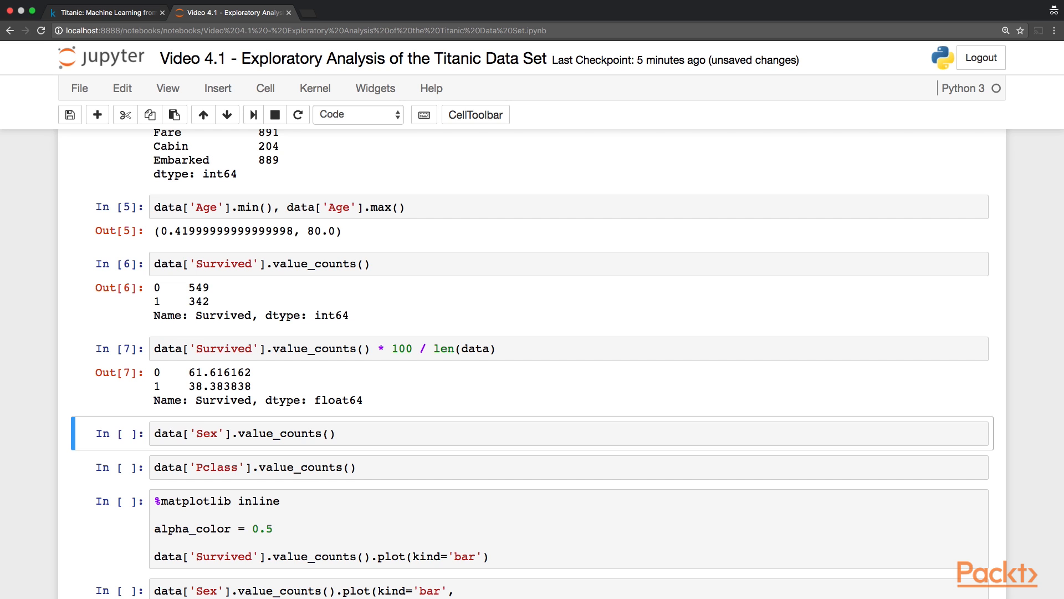
Compute sex counts (577/314) and class counts (491/216/184), then scroll to plotting cells
scroll(down, 3)
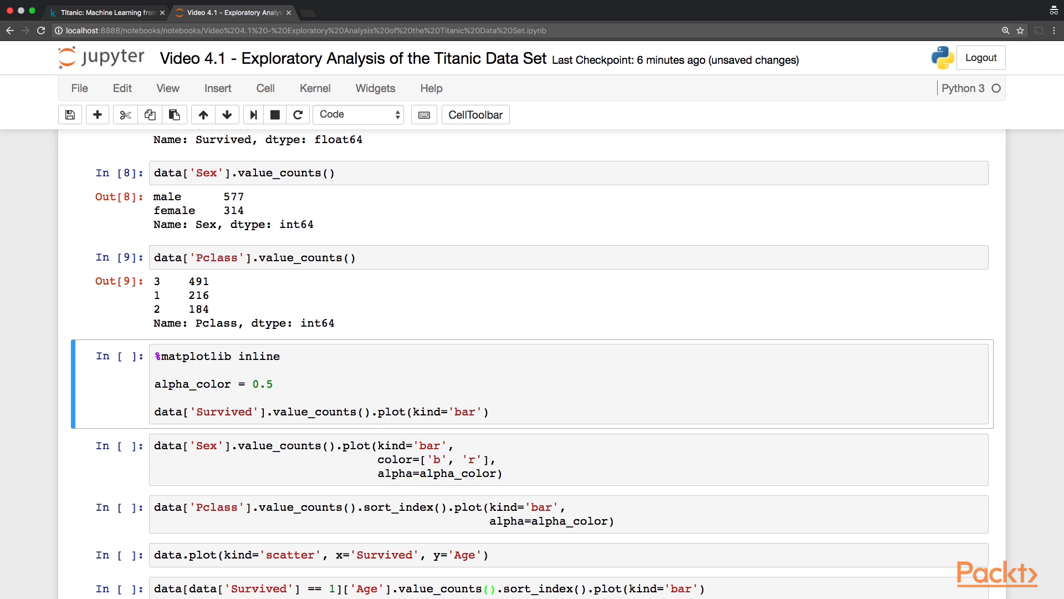
scroll(down, 3)
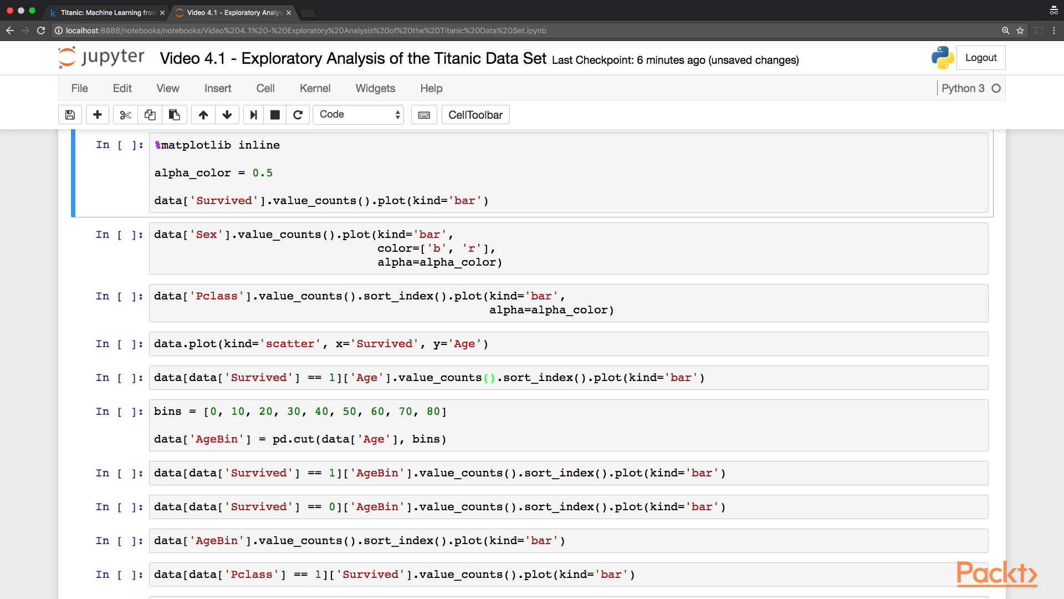
Plot passenger counts by sex (male blue, female red) and by class 1–3
click(254, 114)
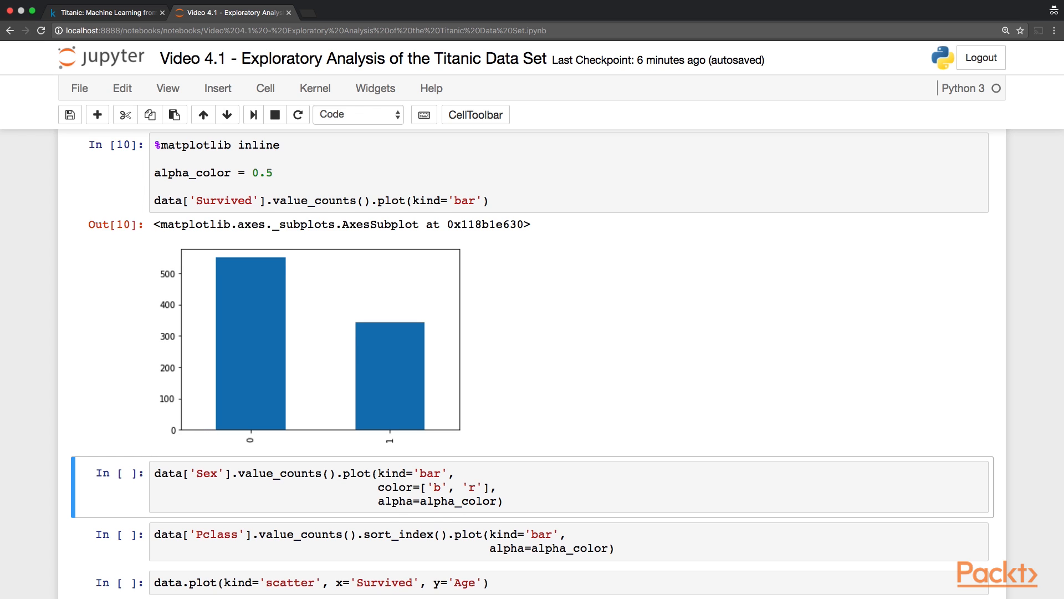
scroll(down, 3)
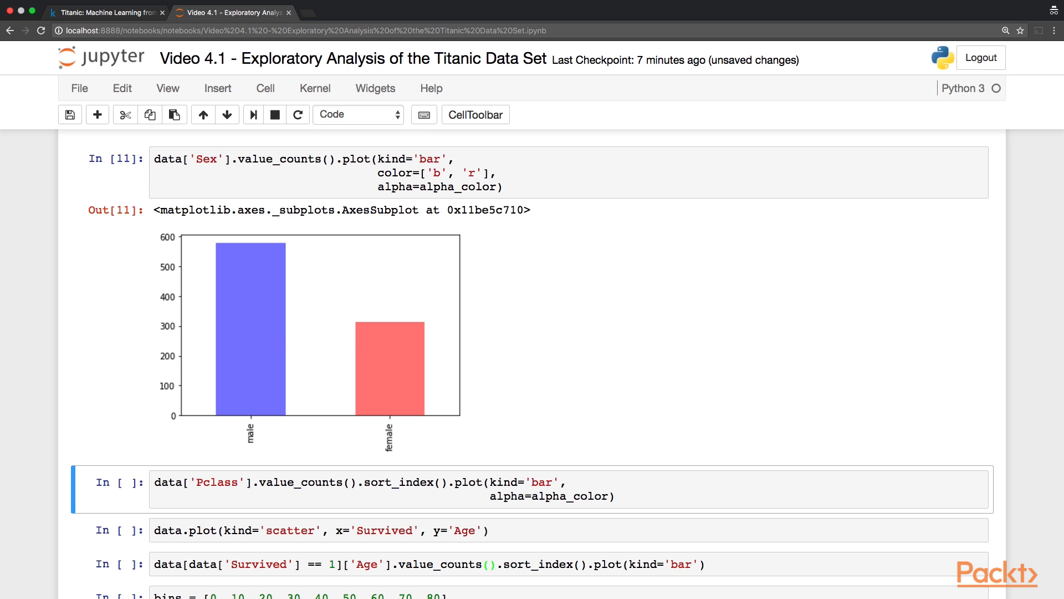
scroll(down, 3)
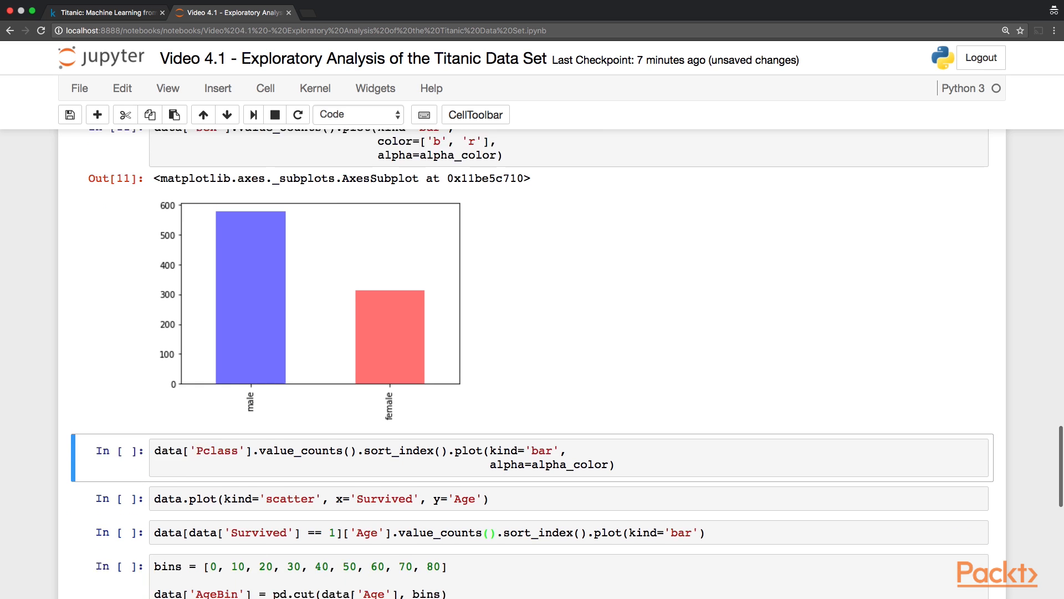
scroll(down, 3)
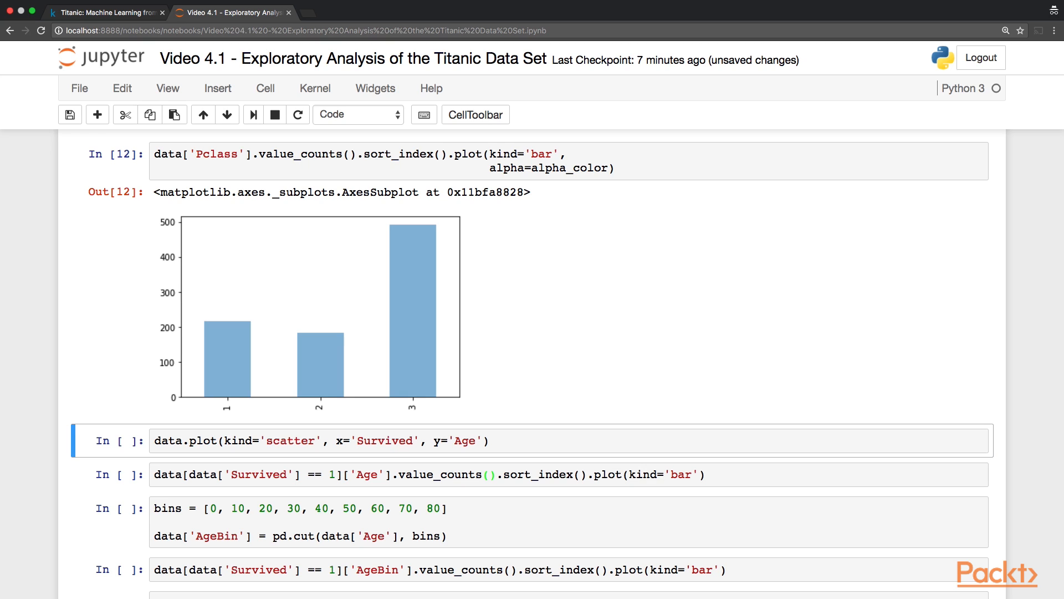
scroll(down, 3)
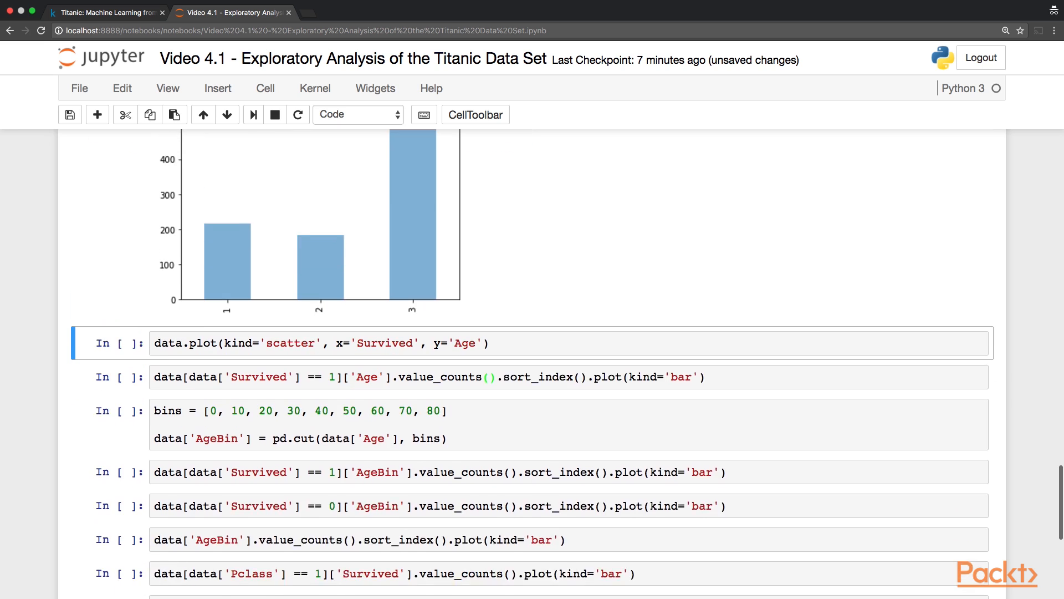
scroll(down, 3)
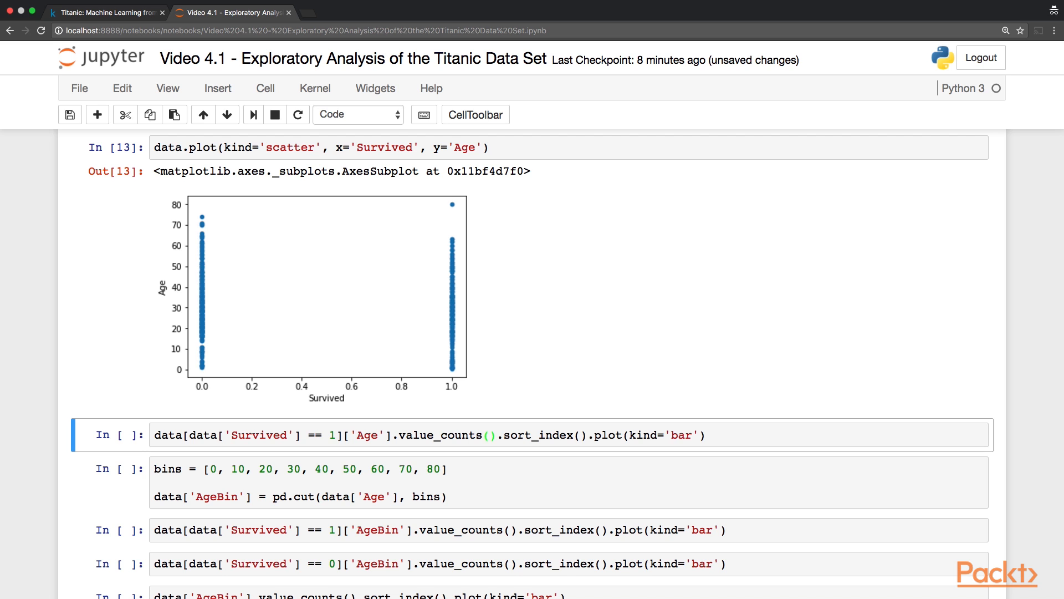
Plot the Survived-versus-Age scatter chart
scroll(down, 3)
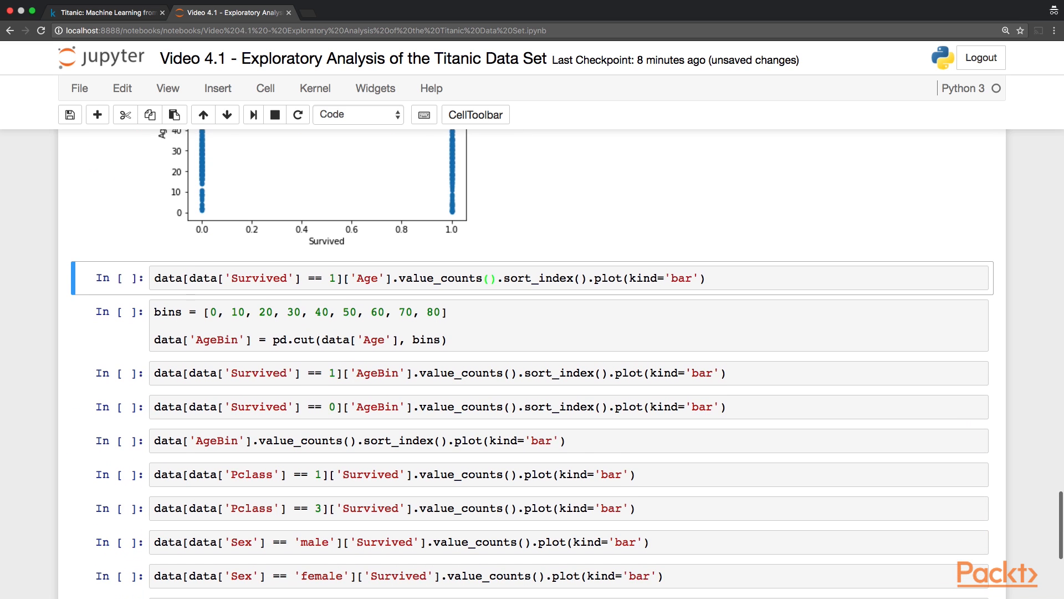
Plot survivor counts for each individual age, sorted by age
scroll(down, 3)
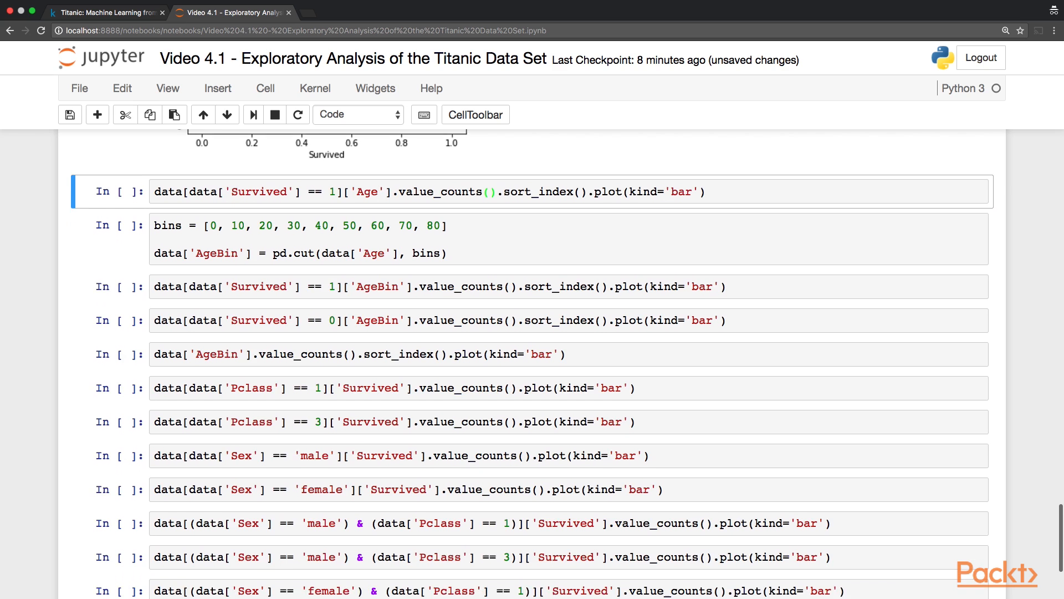
scroll(up, 3)
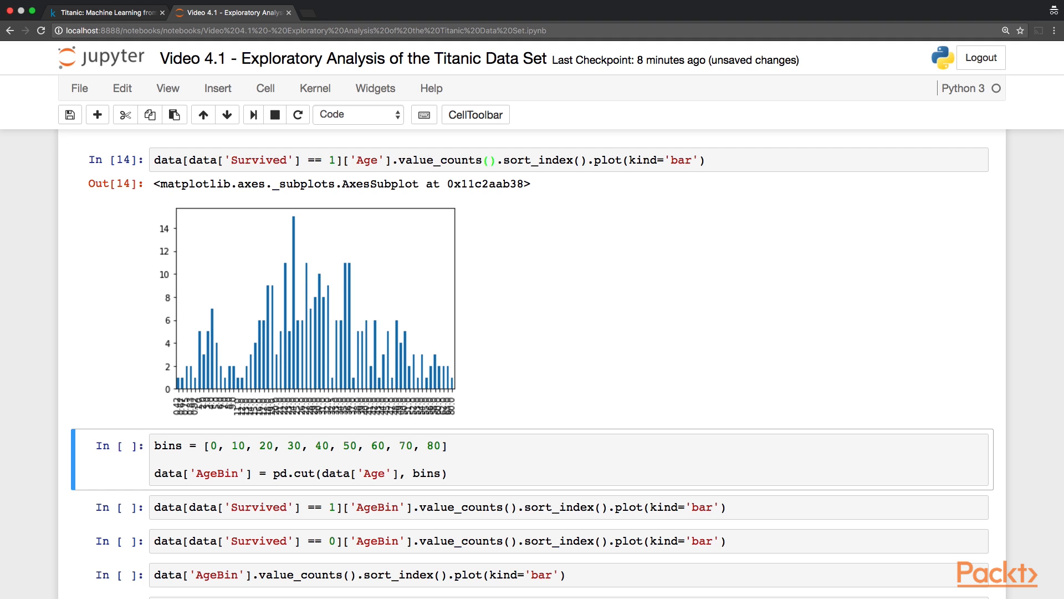
scroll(down, 3)
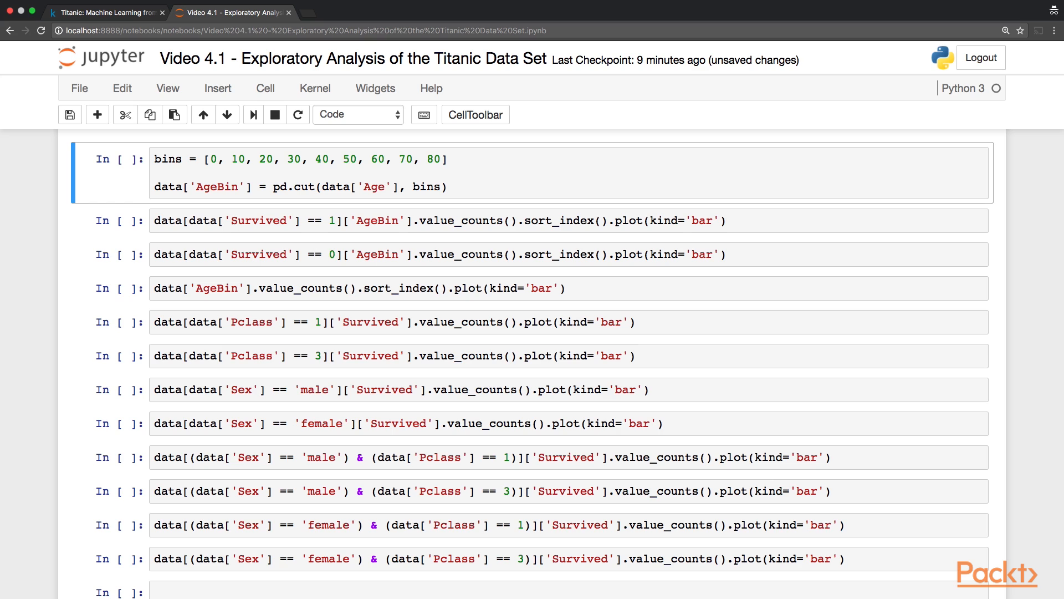
Bin ages into ten-year AgeBin ranges and chart survivors per bin
key(shift+enter)
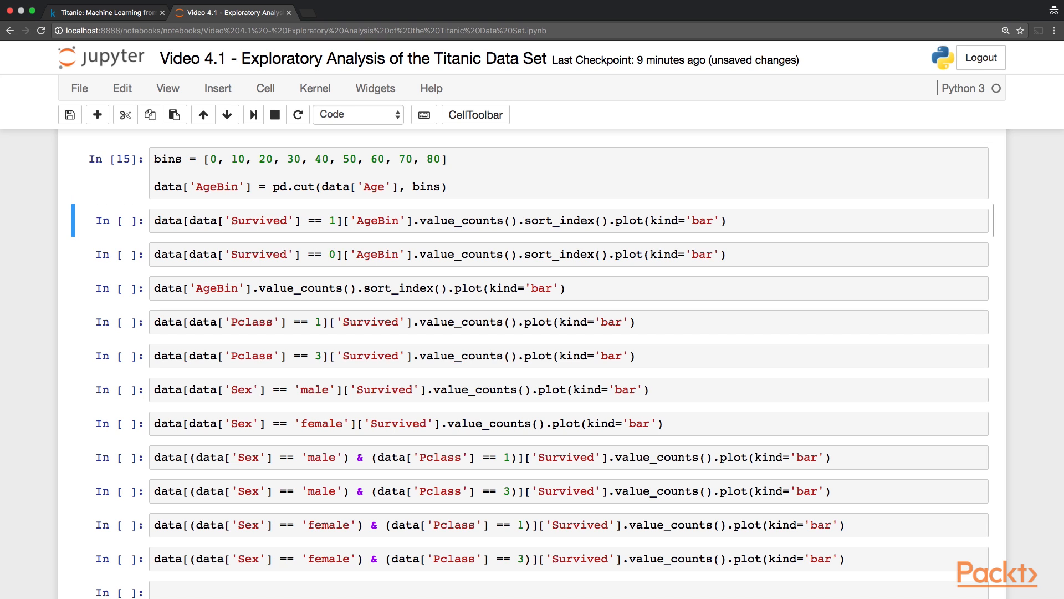
key(shift+Return)
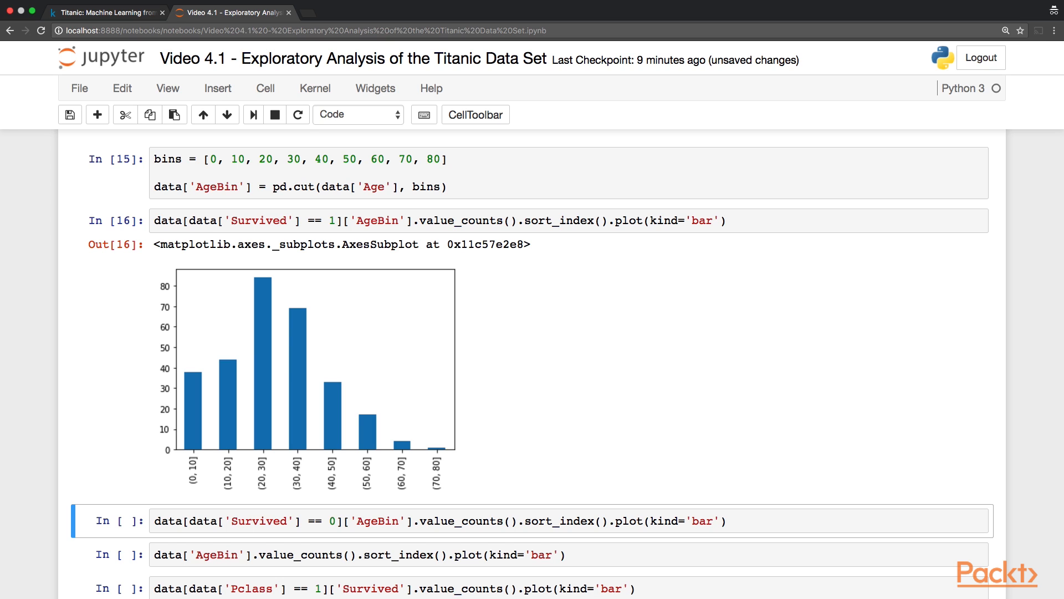
Chart non-survivors per AgeBin and all passengers per AgeBin, both peaking at 20–30
scroll(down, 3)
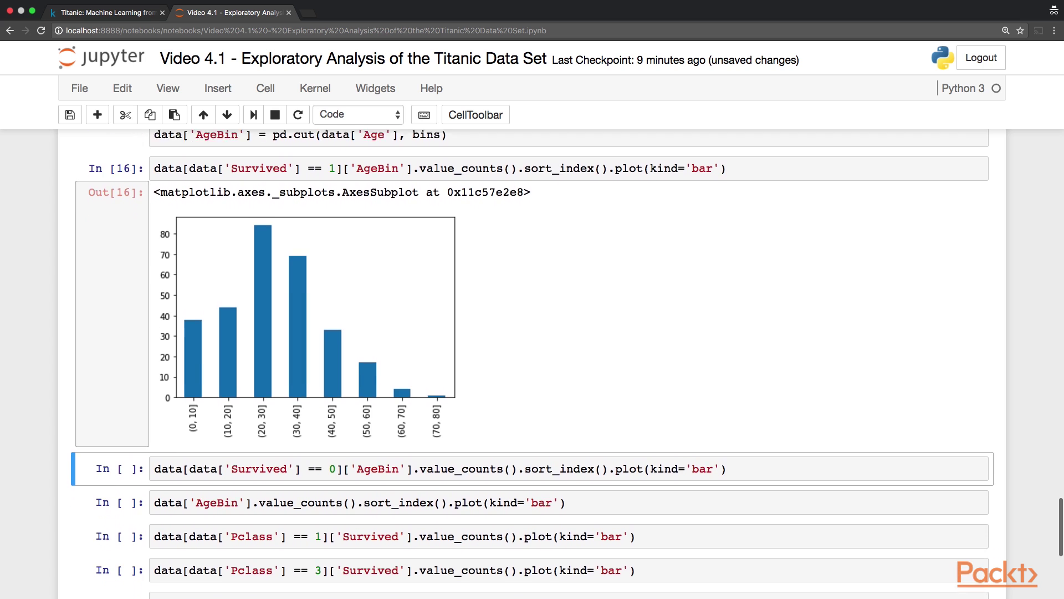
scroll(down, 3)
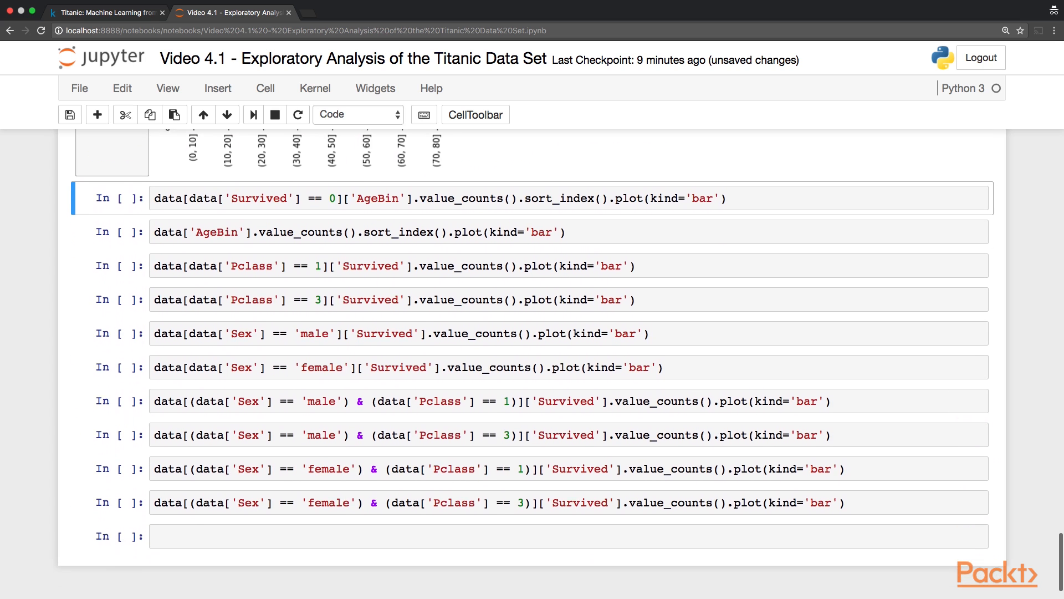
scroll(up, 3)
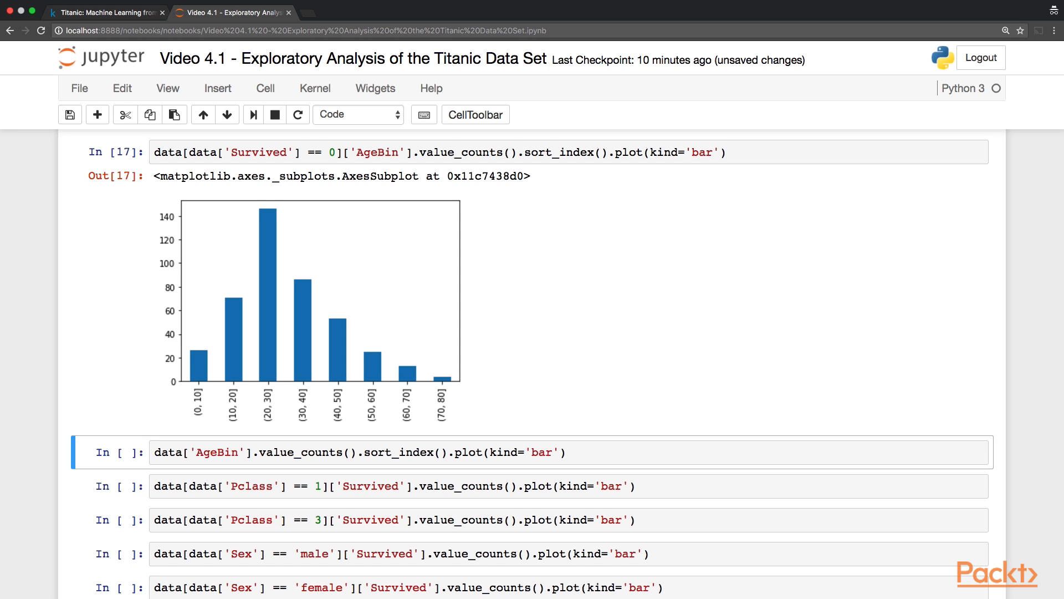
scroll(down, 3)
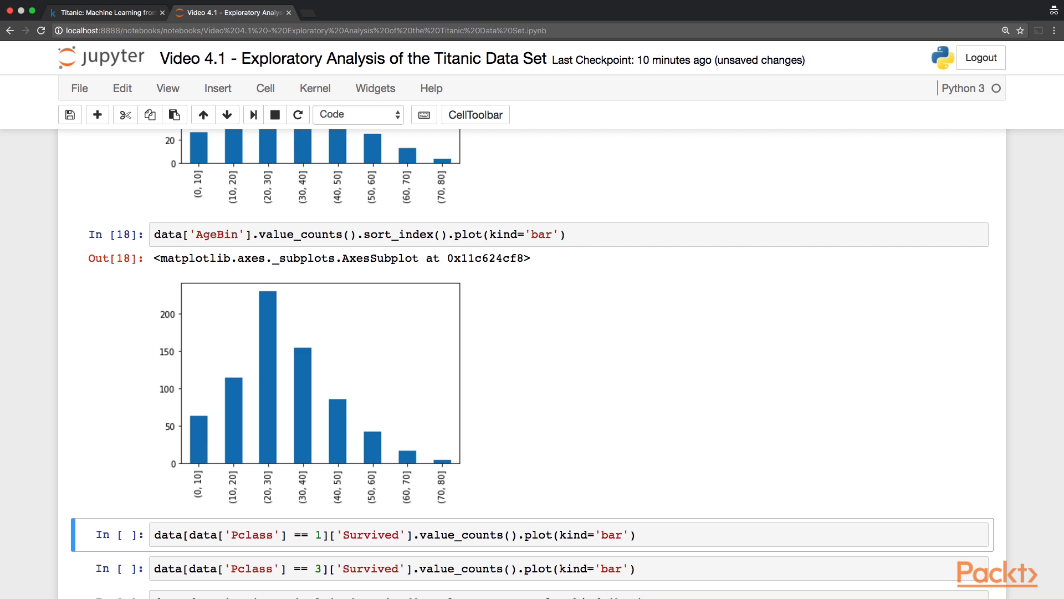
scroll(down, 3)
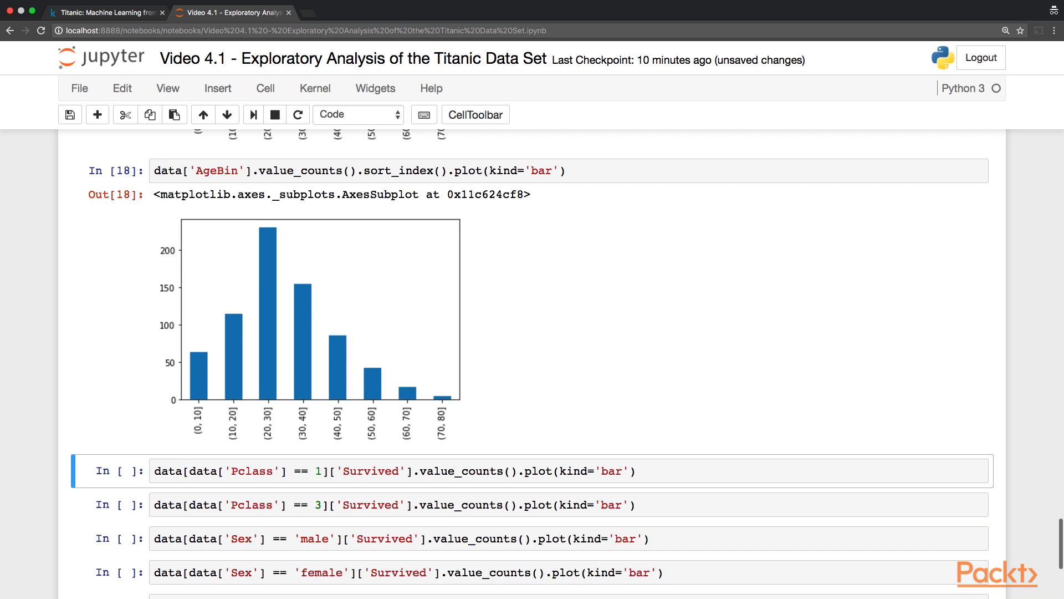
scroll(down, 3)
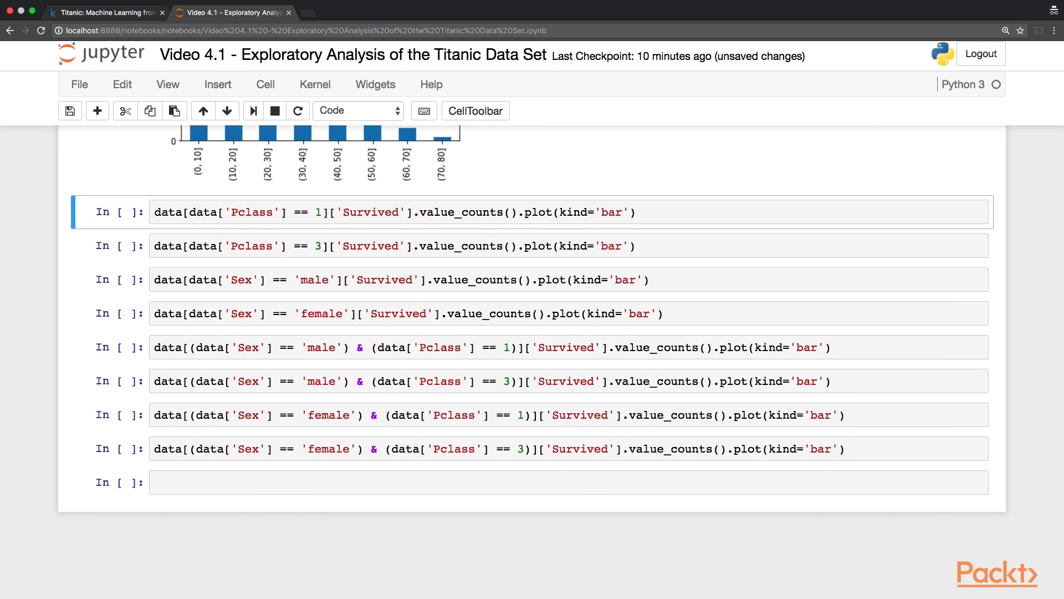
Chart third-class survival: about 372 non-survivors versus 119 survivors
scroll(up, 3)
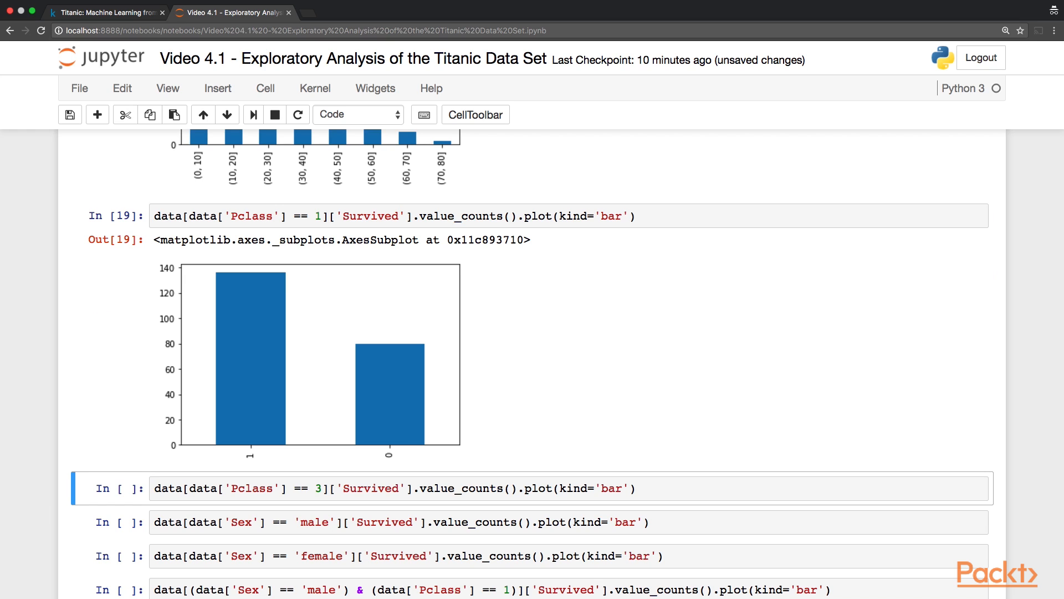
click(69, 114)
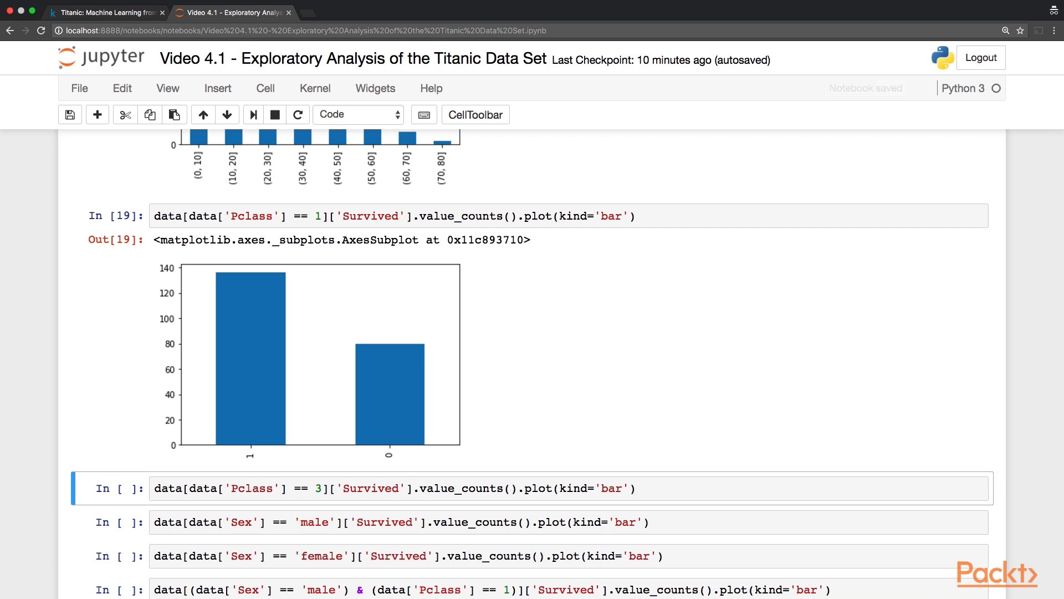
scroll(down, 3)
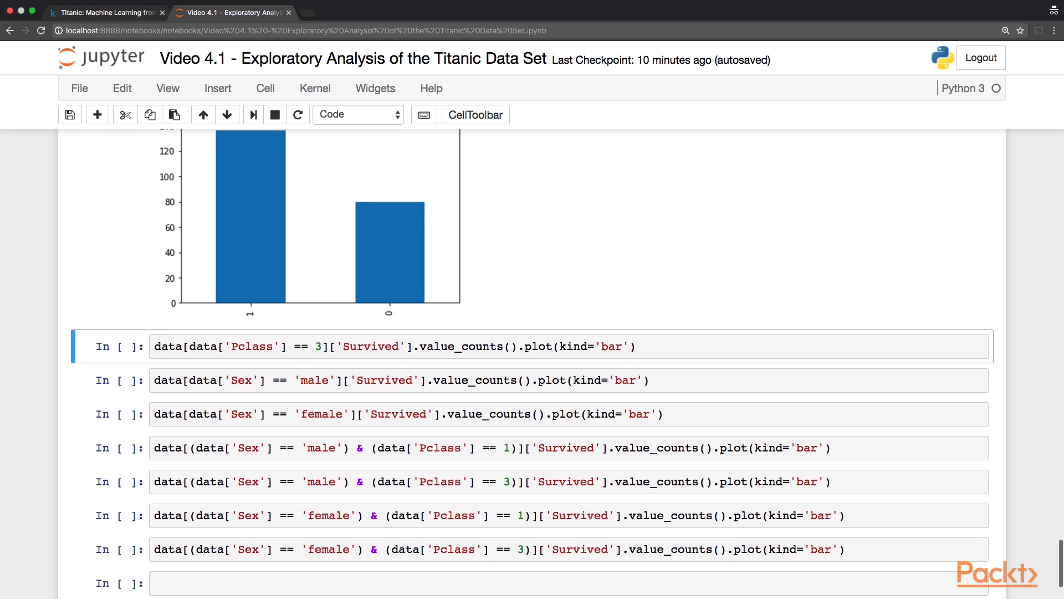
scroll(down, 3)
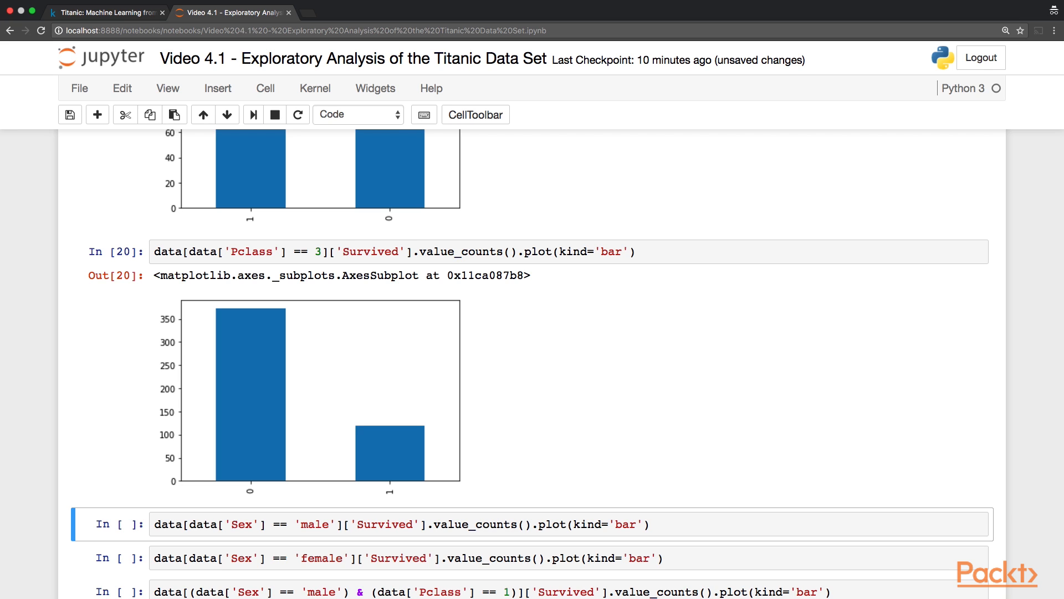
Draw the male (about 468 vs 109) and female (about 233 vs 81) survival bar charts
scroll(down, 3)
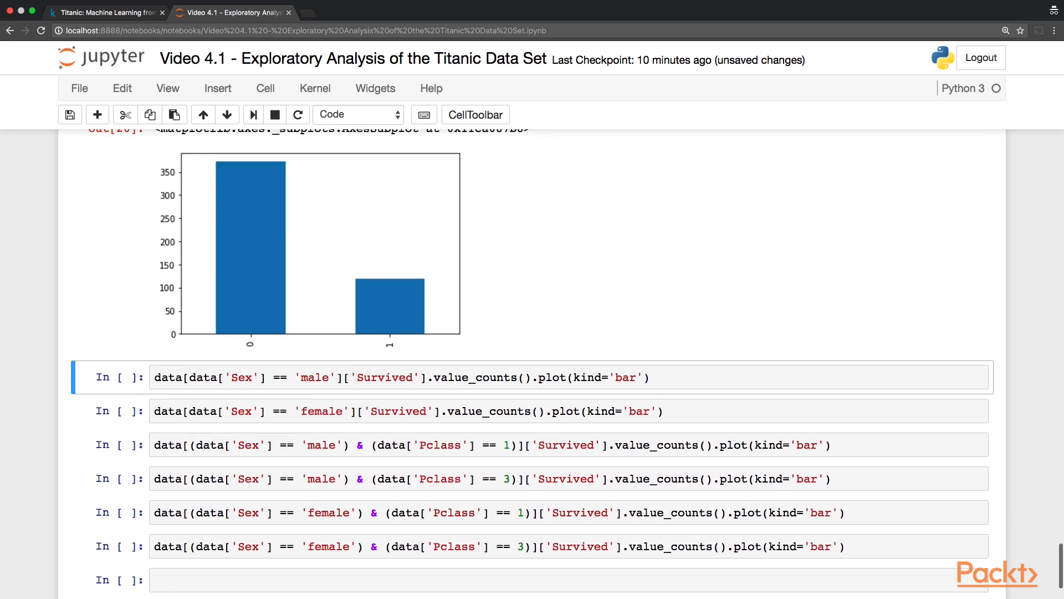
scroll(down, 3)
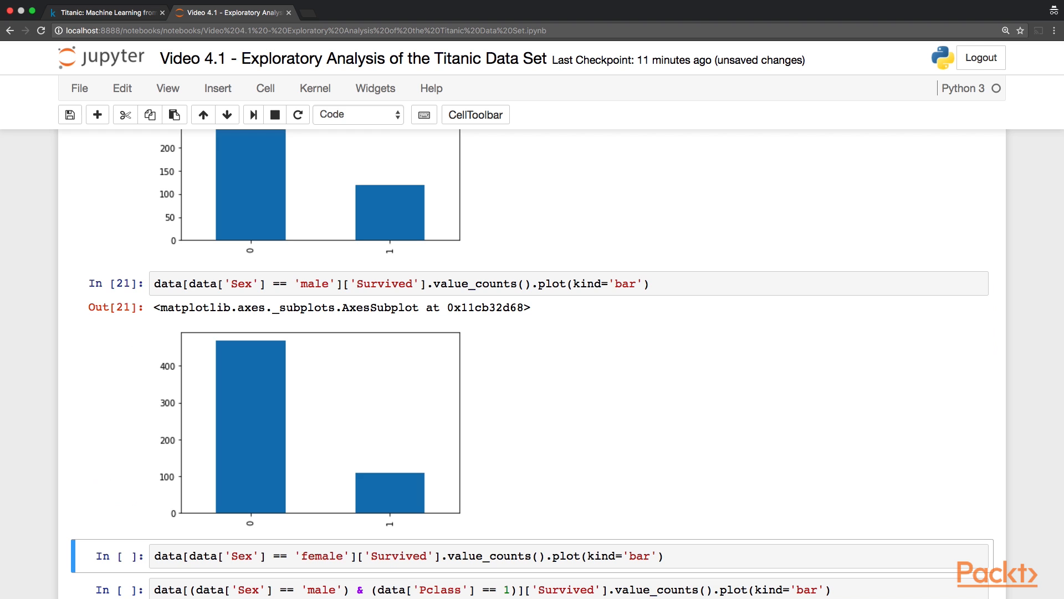
scroll(down, 3)
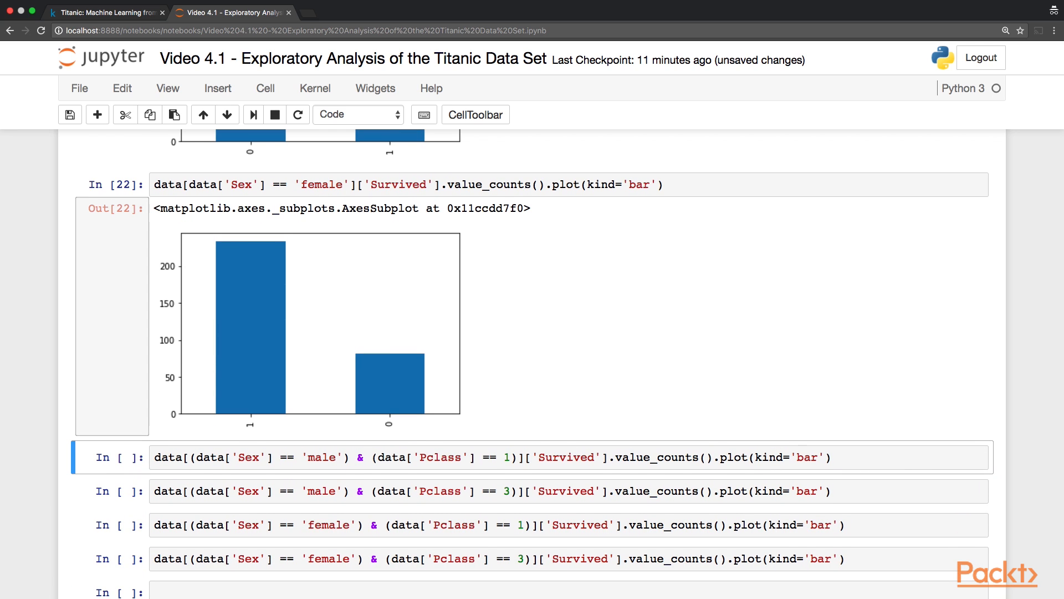
scroll(down, 3)
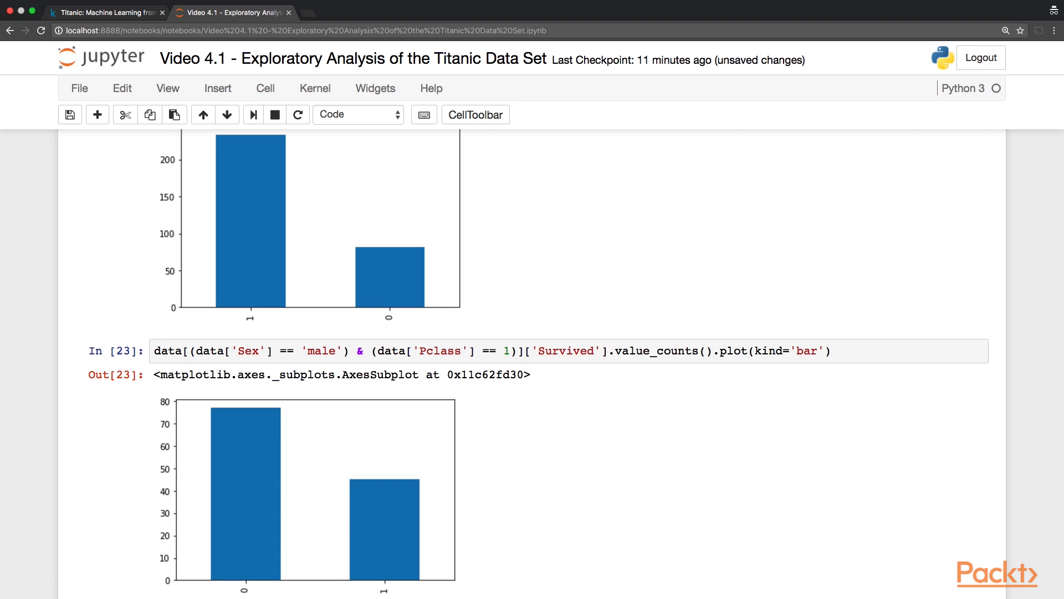
Plot survival charts for the sex-class combinations: third-class males ~300 vs 47, first-class females 91 vs 3
scroll(down, 3)
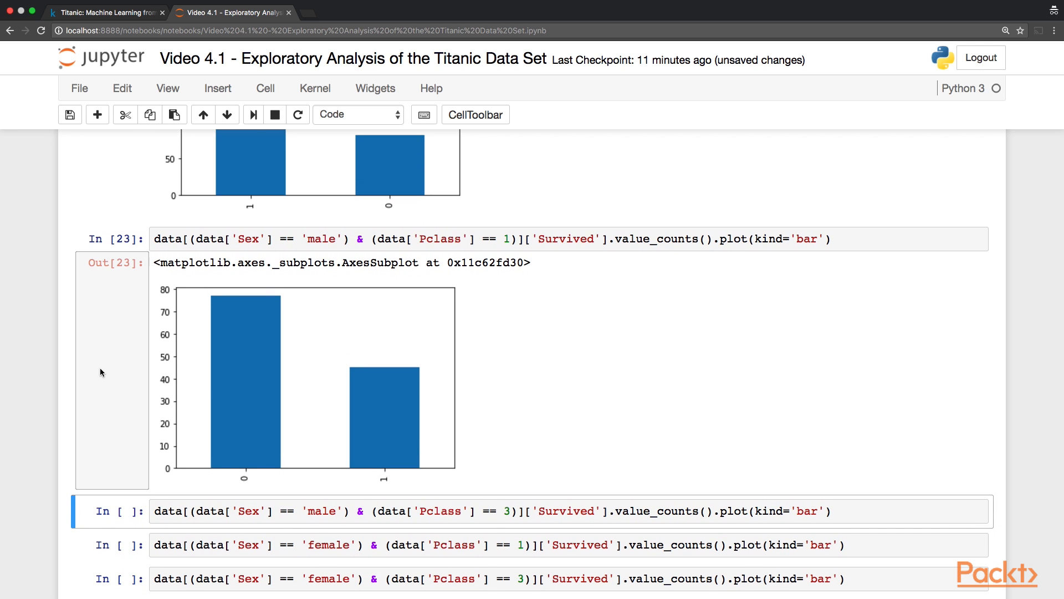
mouse_move(101, 372)
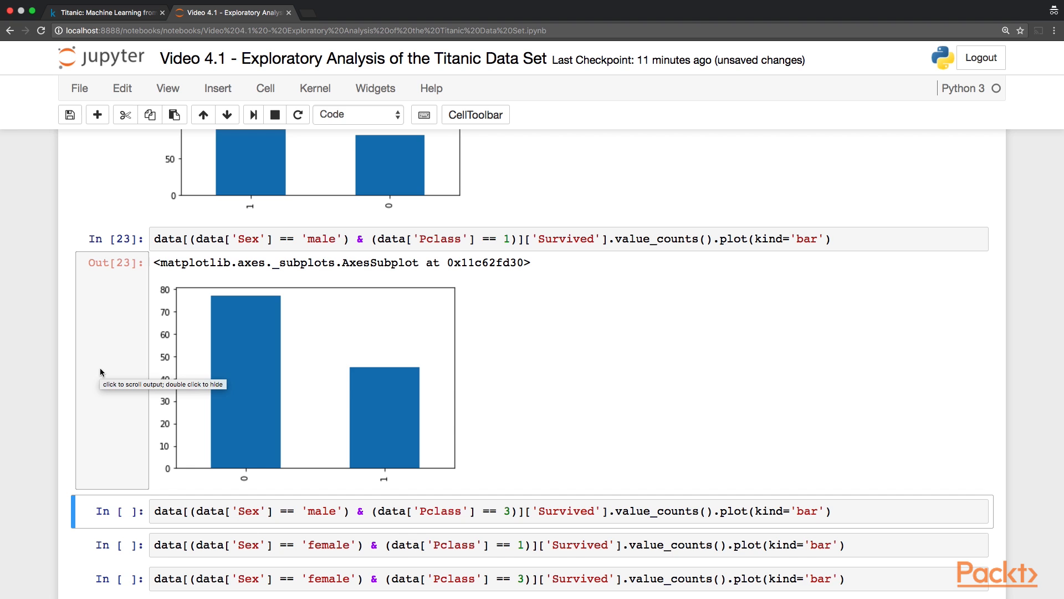
scroll(down, 3)
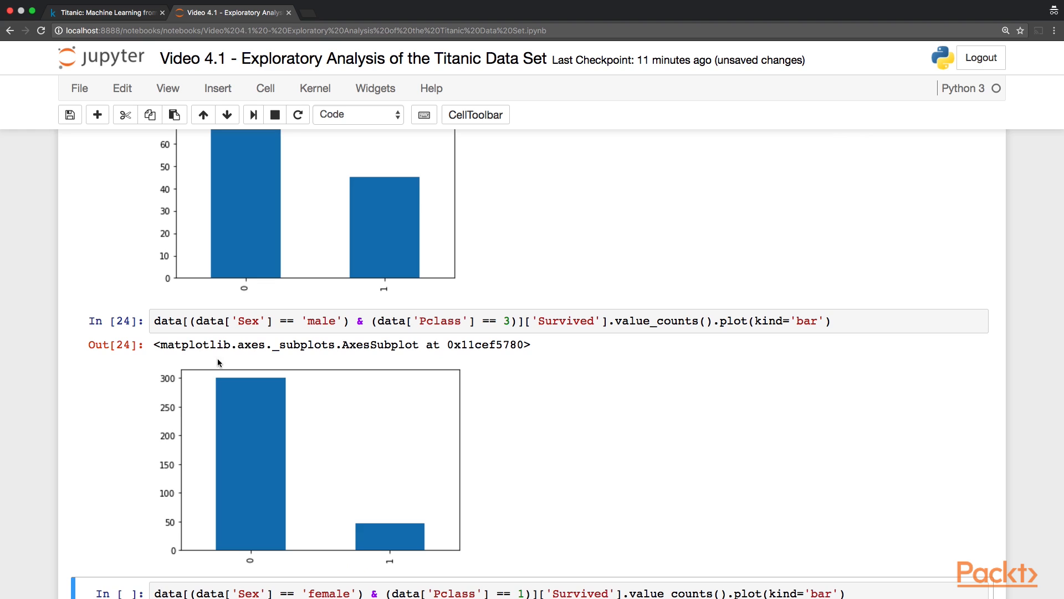
mouse_move(244, 430)
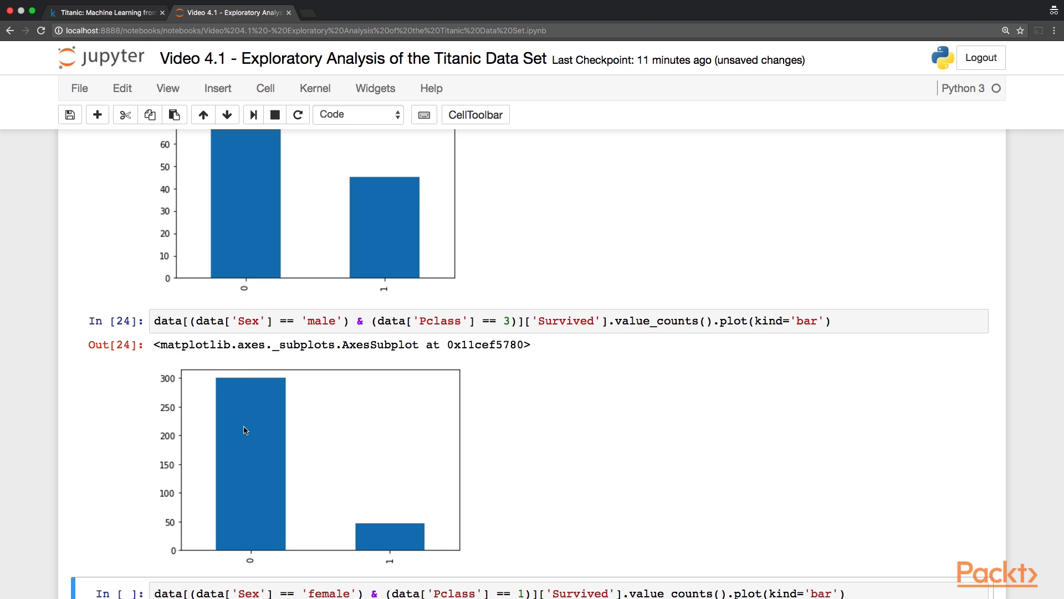
click(82, 406)
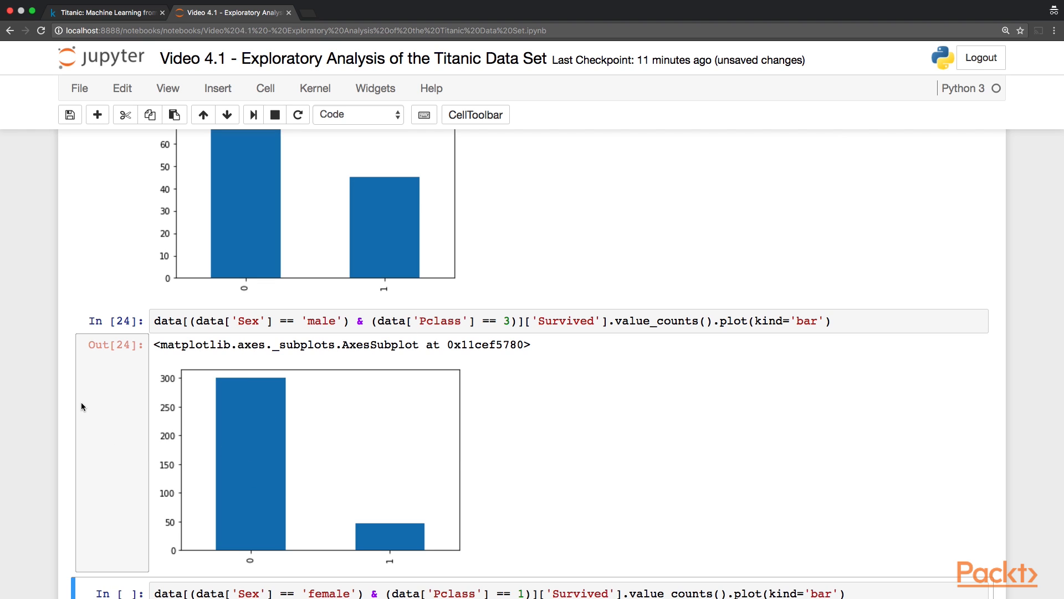
scroll(down, 3)
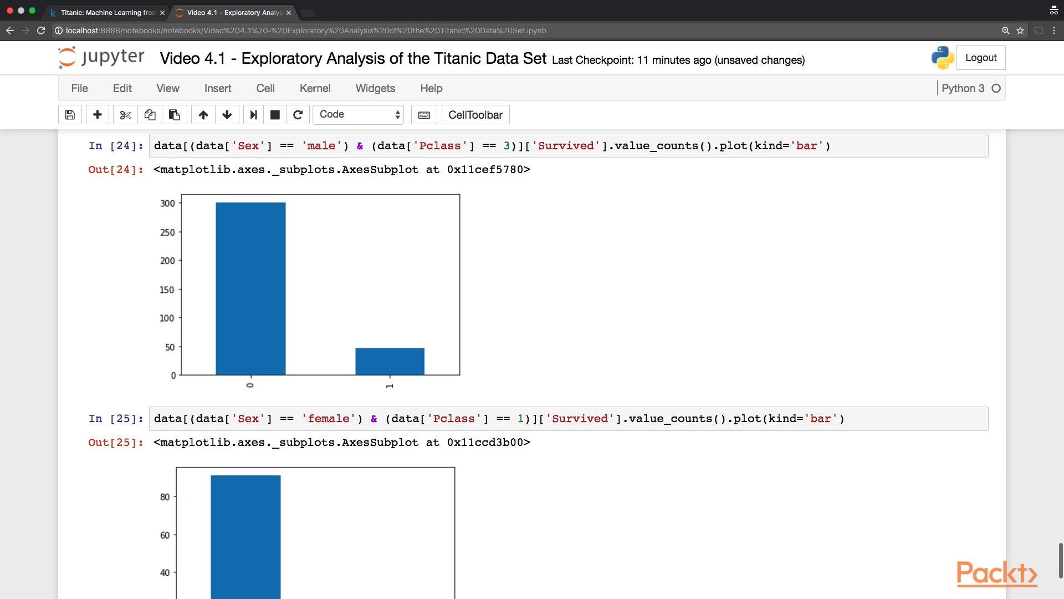
scroll(down, 3)
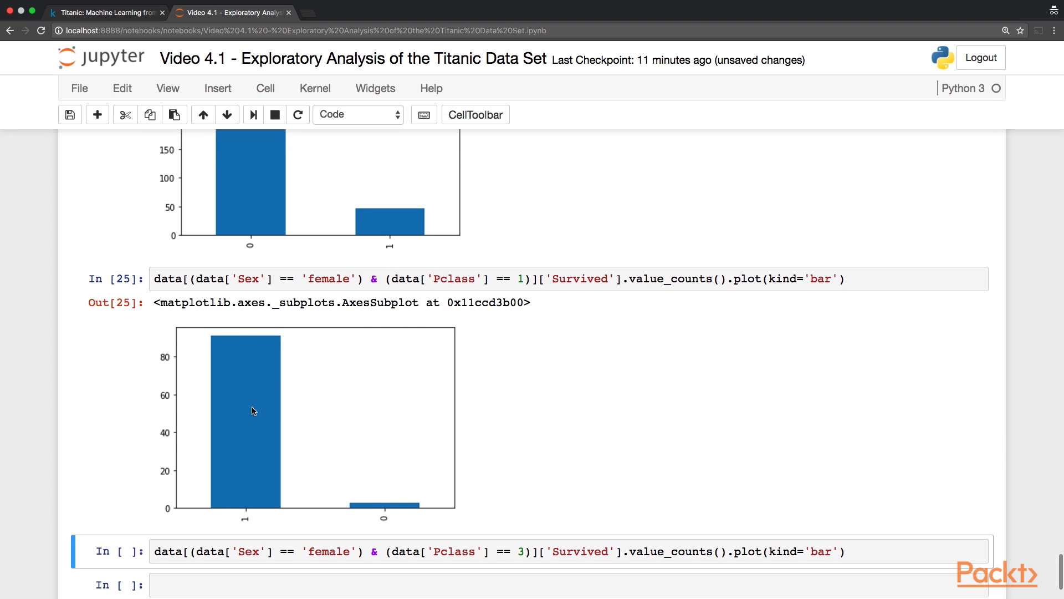
mouse_move(226, 370)
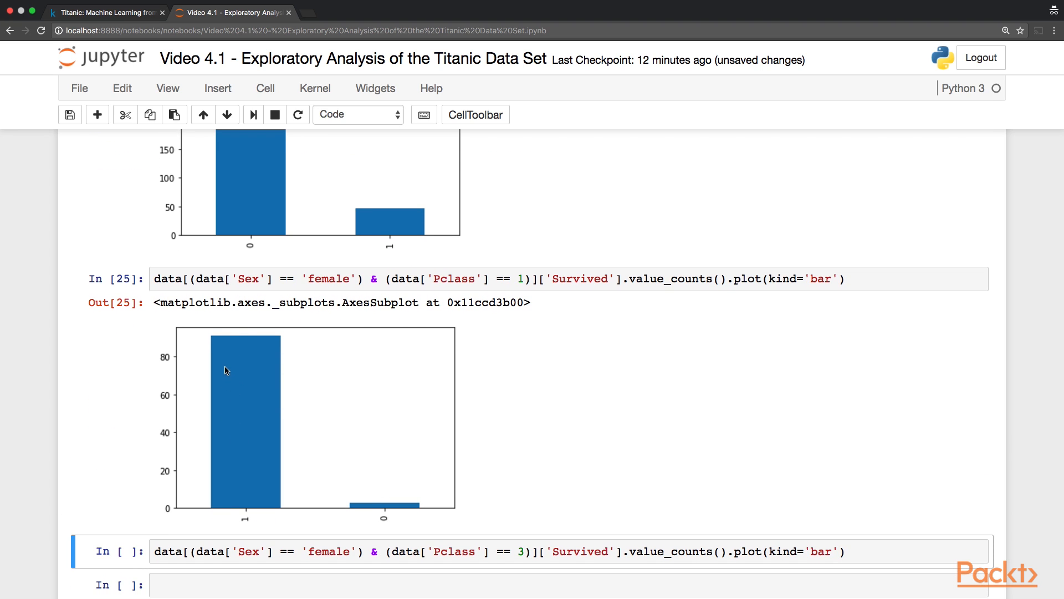
mouse_move(218, 453)
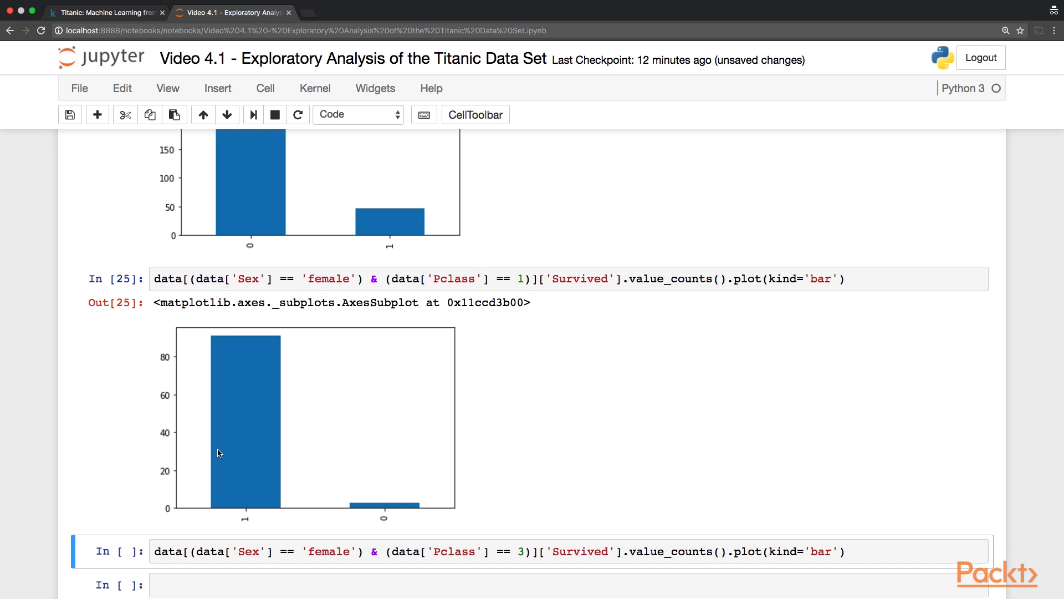
scroll(up, 3)
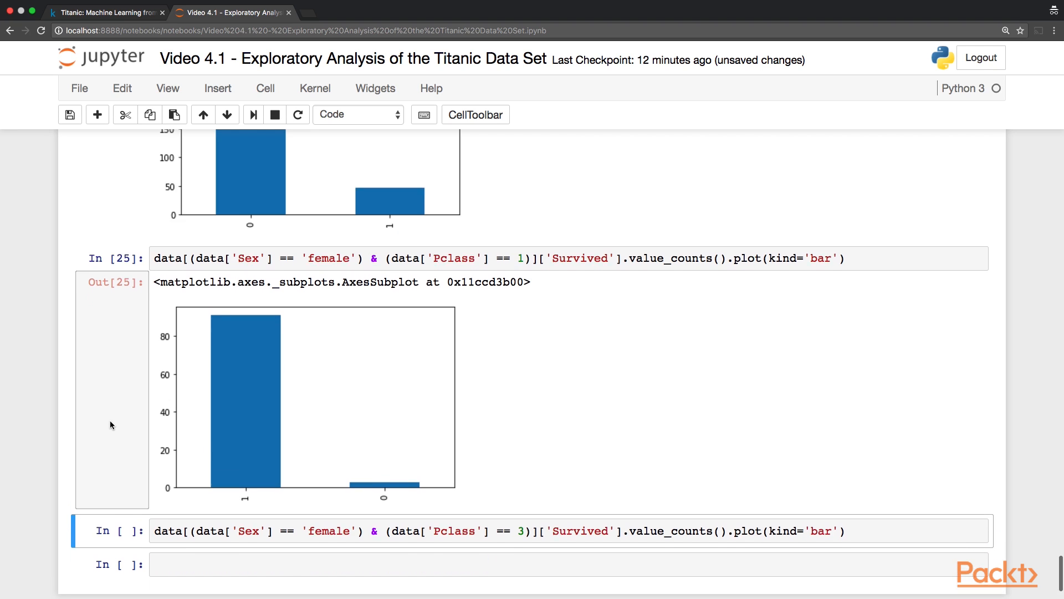
scroll(down, 3)
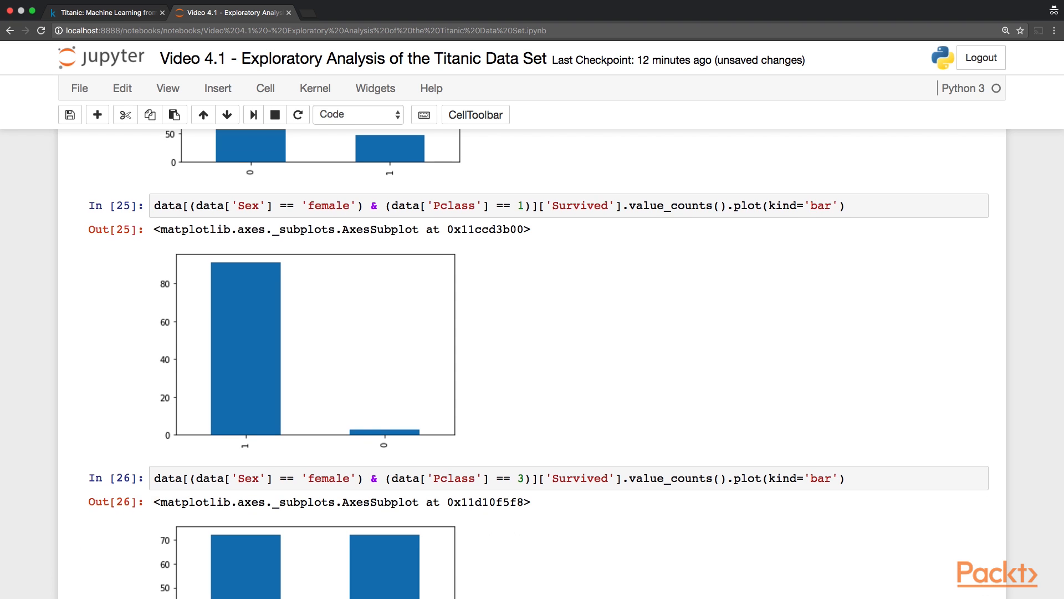
scroll(down, 3)
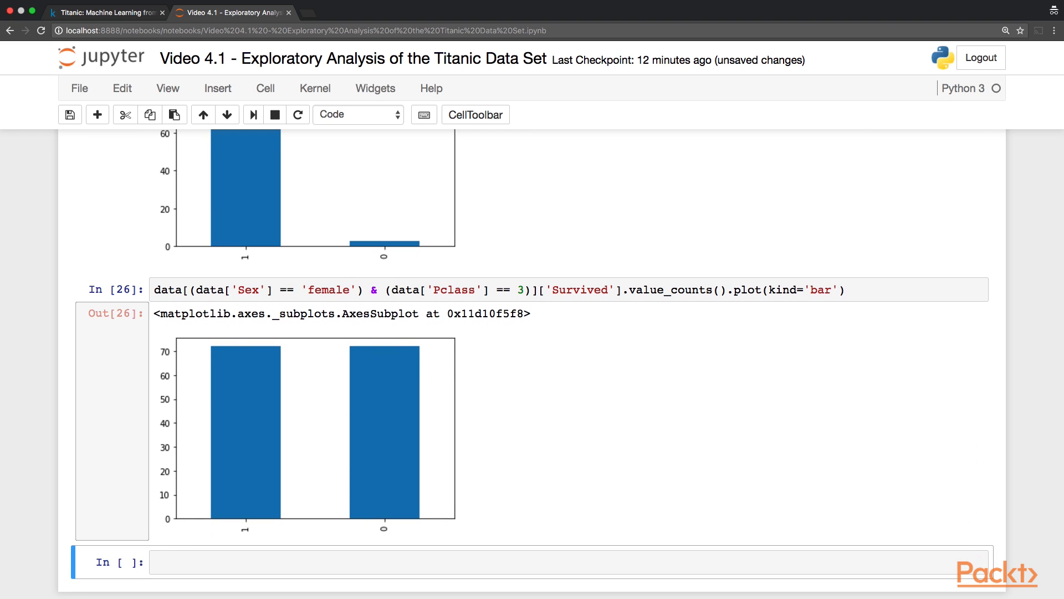